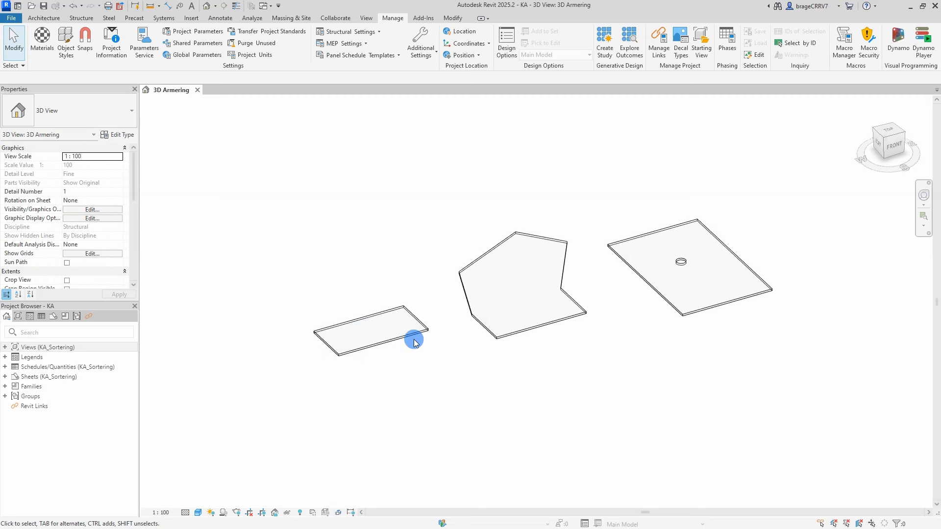
Launch Dynamo from Revit's Manage tab for the three-slab model
left_click(898, 42)
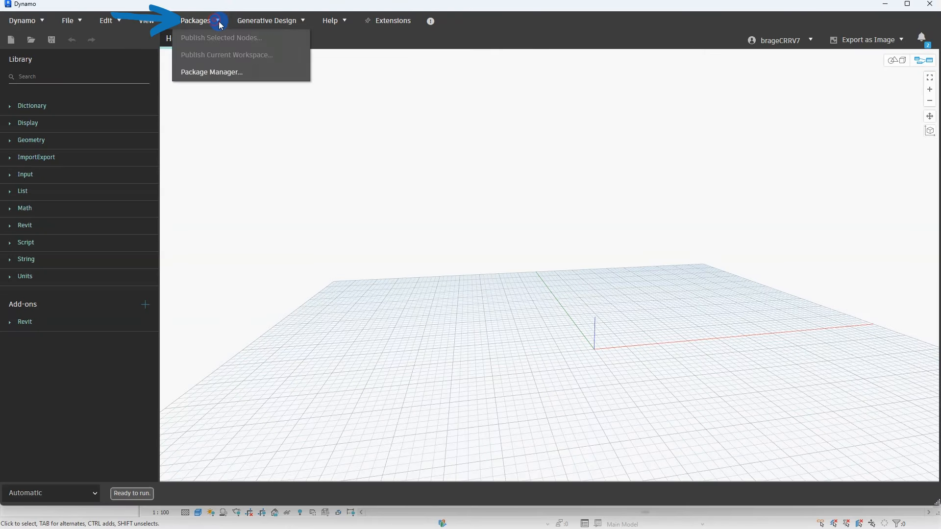
Install Structural Design 2024.10.1 from the Package Manager, accepting the Python scripts warning
left_click(211, 72)
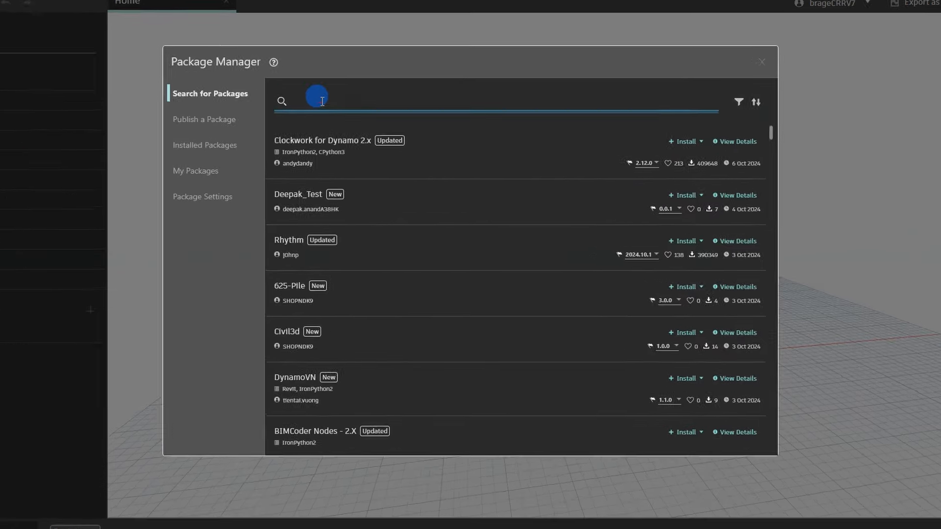
type("struc")
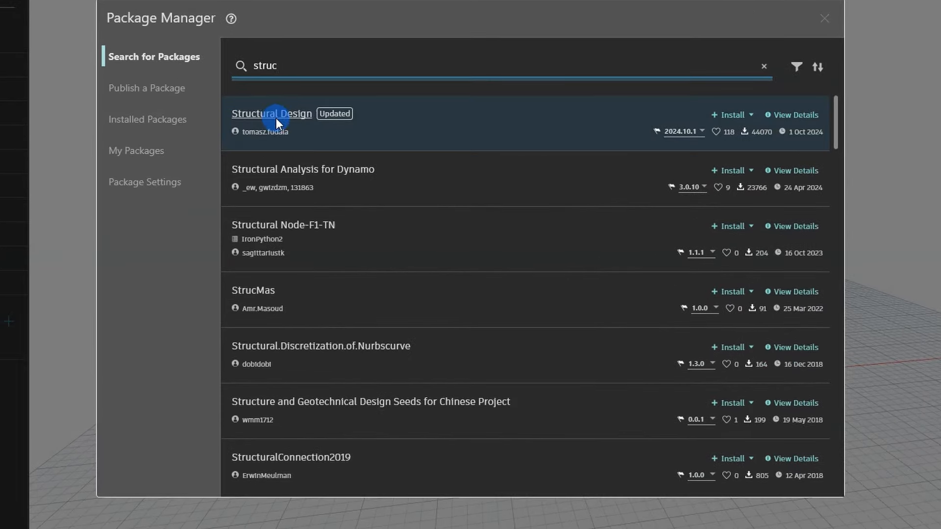
left_click(728, 115)
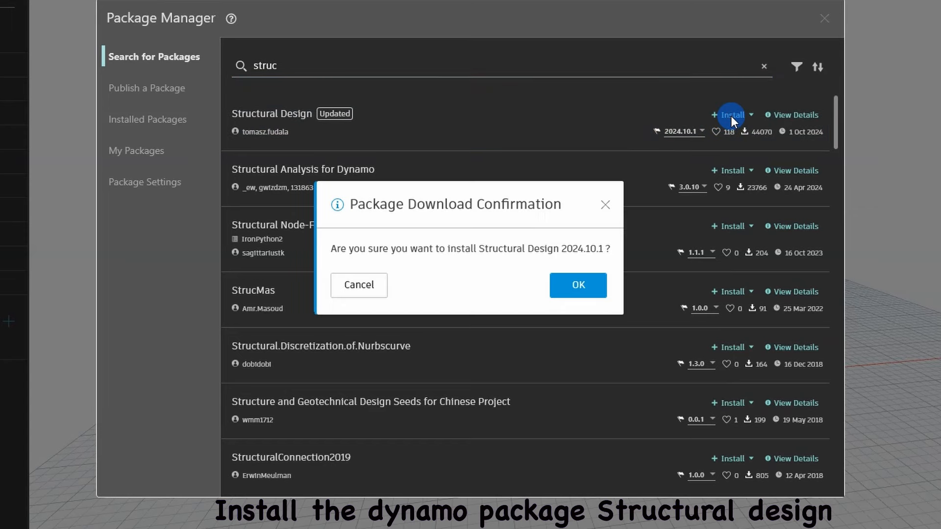
left_click(578, 284)
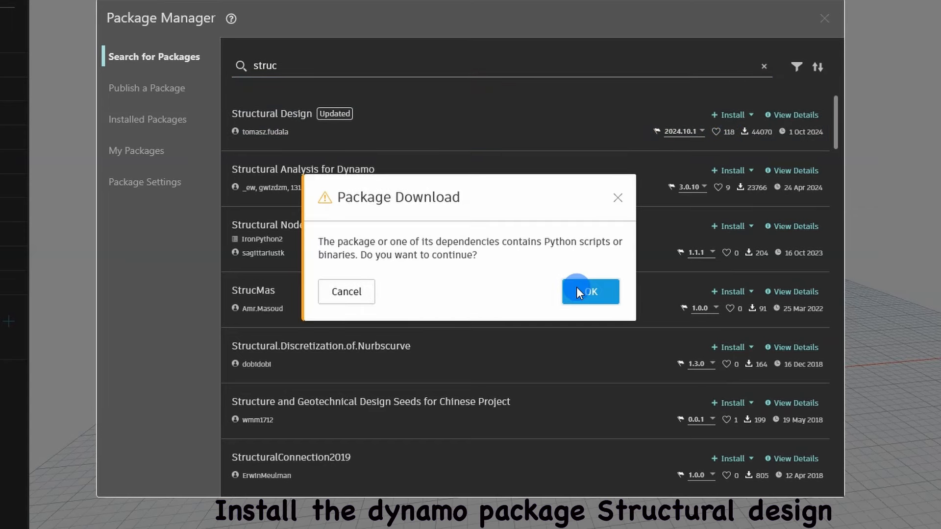
left_click(590, 291)
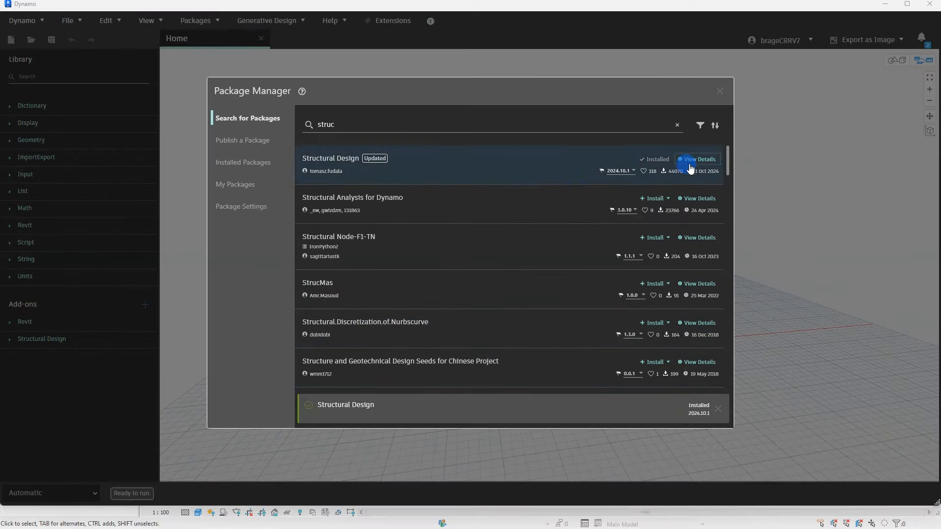
left_click(719, 91)
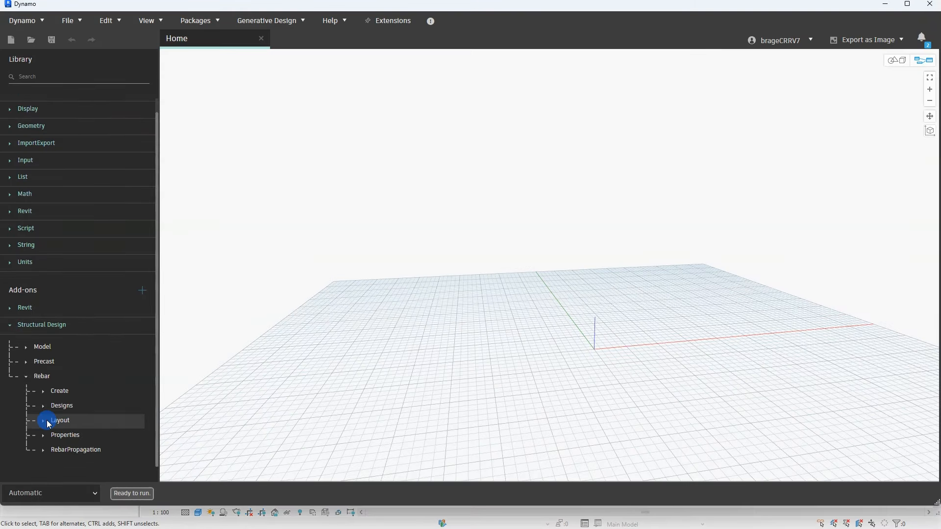
Browse the Structural Design Model group, then search 'select' to add Select Face
left_click(27, 347)
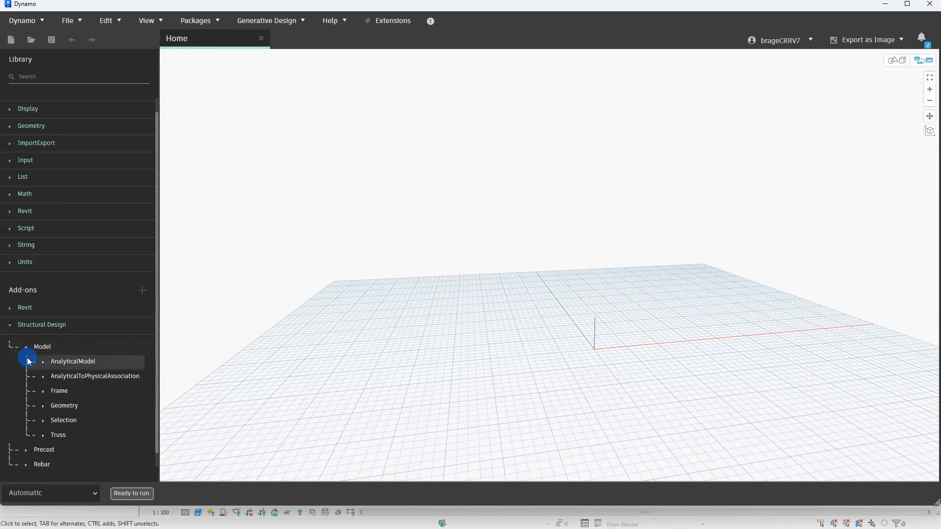
left_click(27, 346)
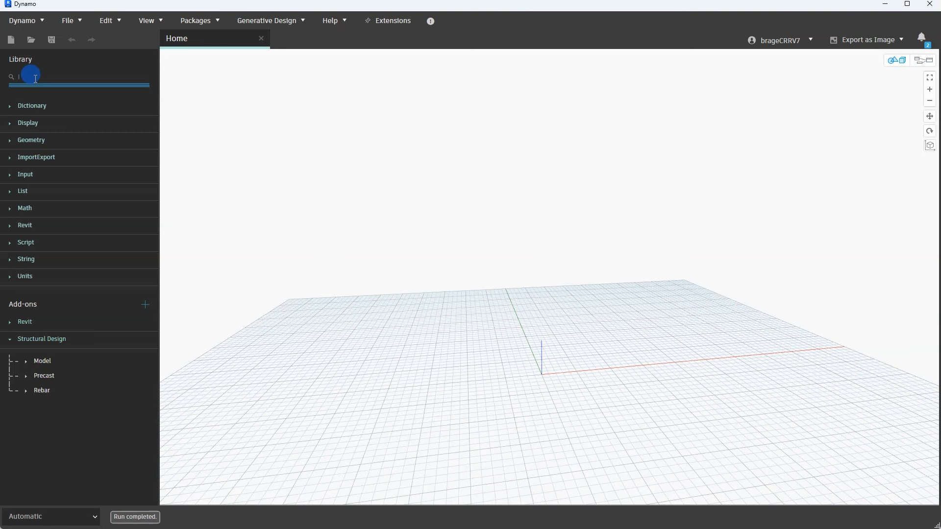
type("select")
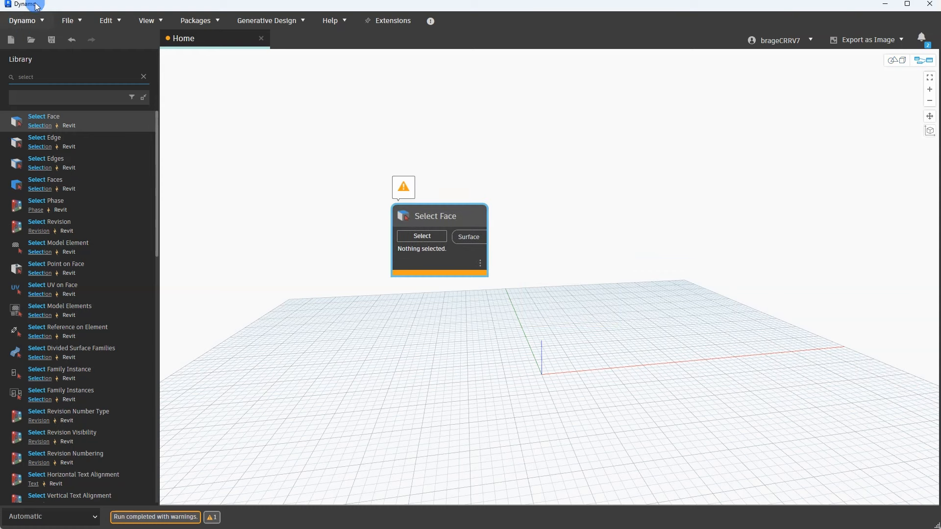
mouse_move(902, 7)
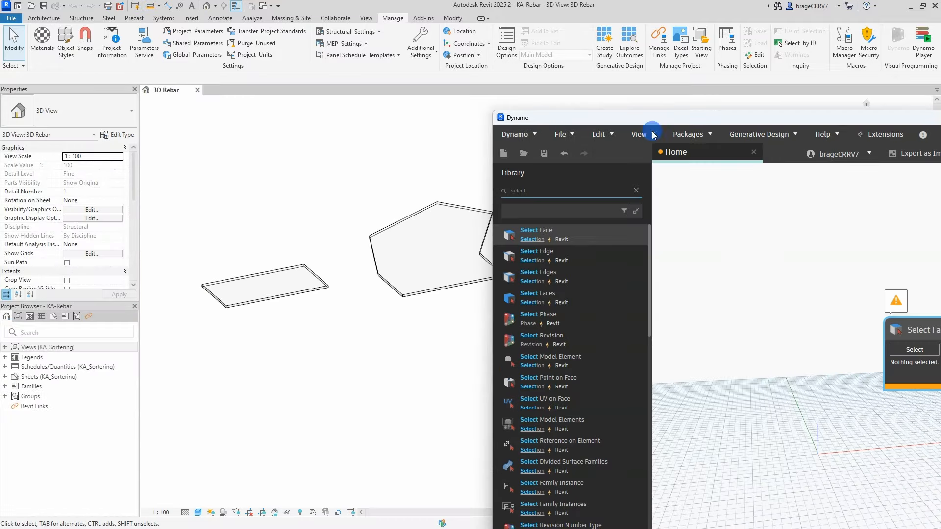
Pick the rectangular slab's top face in Revit and pin the surface preview
left_click(251, 287)
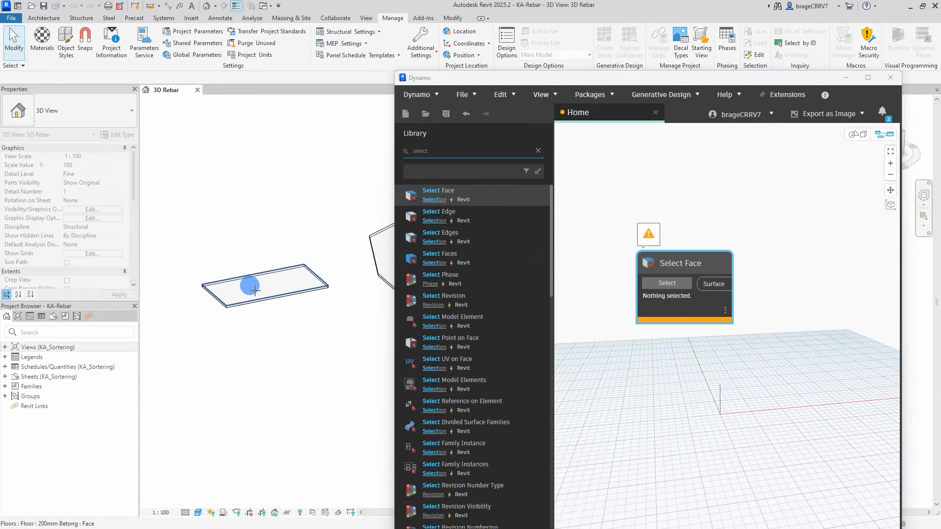
left_click(666, 283)
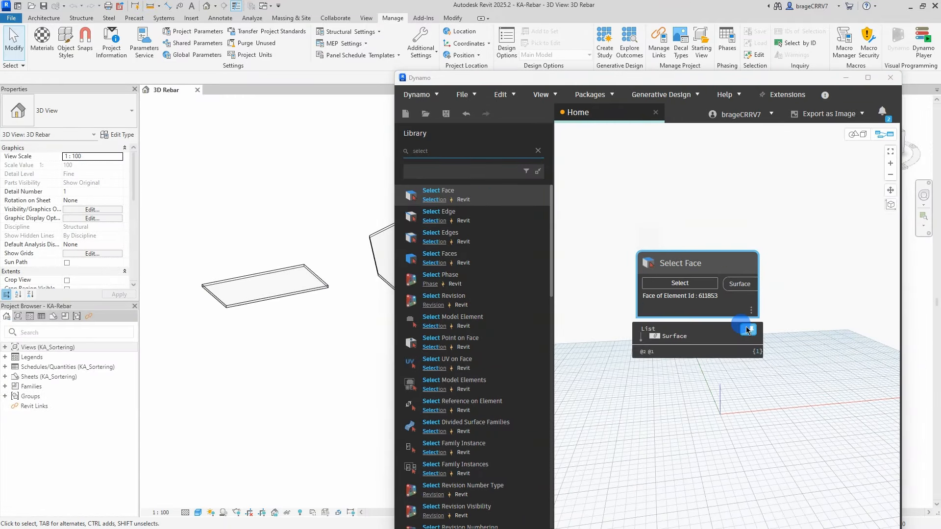
left_click(866, 77)
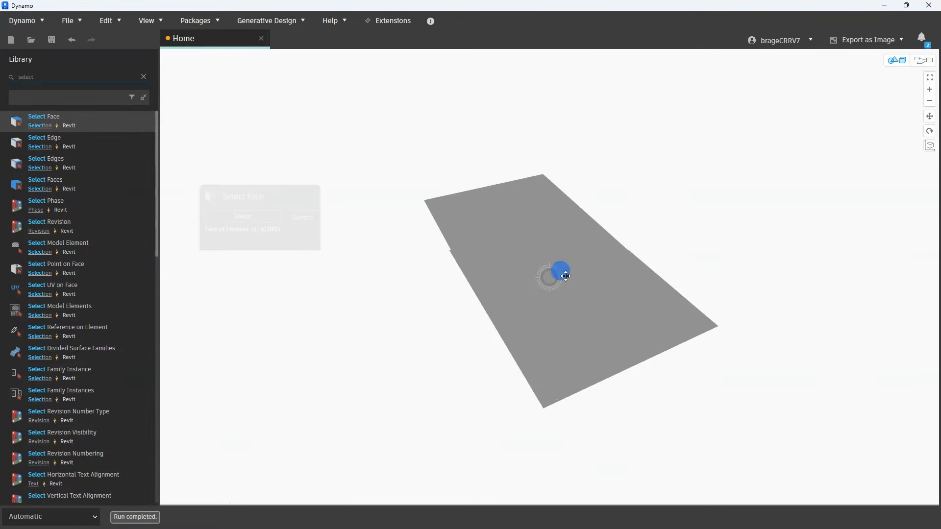
Chain Surface.PerimeterCurves into PolyCurve.ByJoinedCurves and add Curve.OffsetMany
type("surface.per")
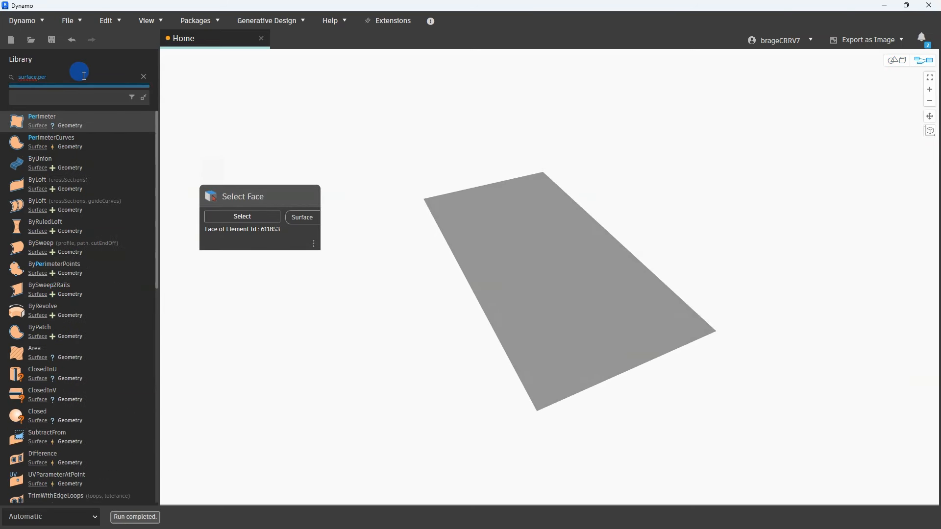
double_click(52, 137)
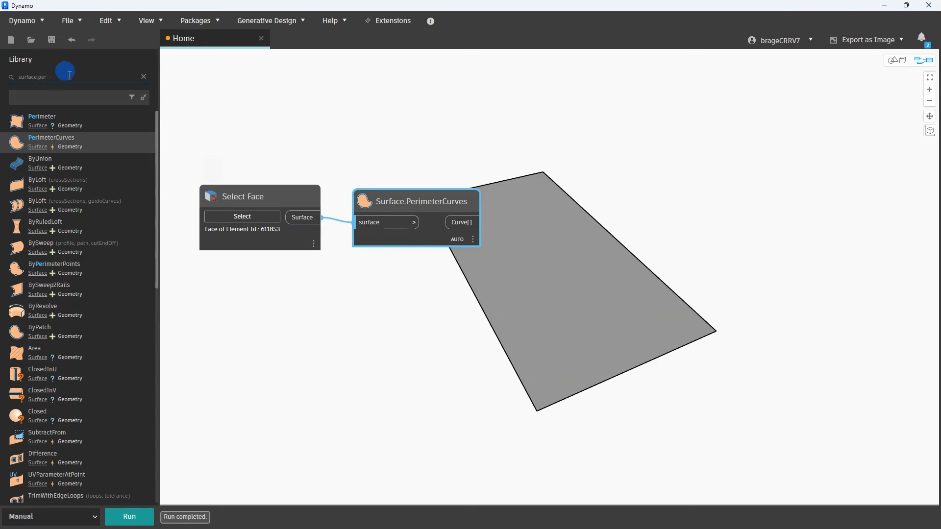
triple_click(33, 77)
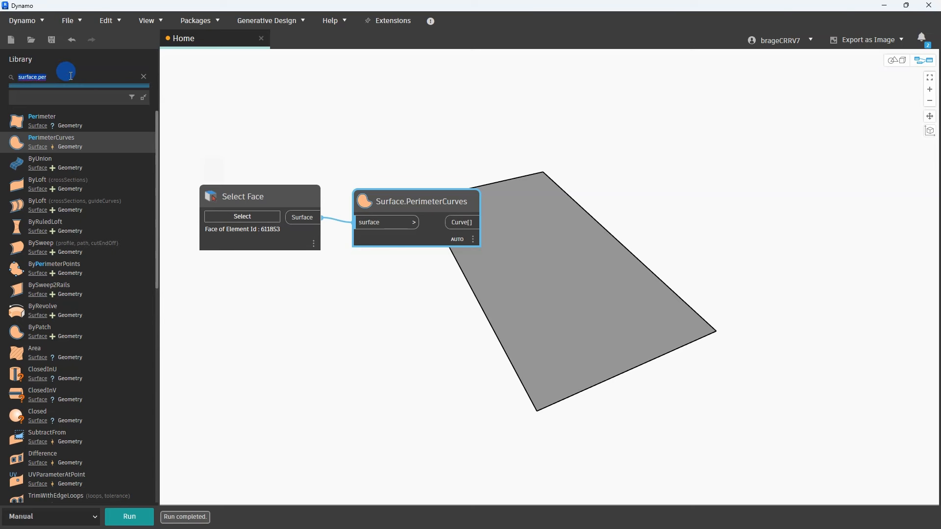
type("polyd")
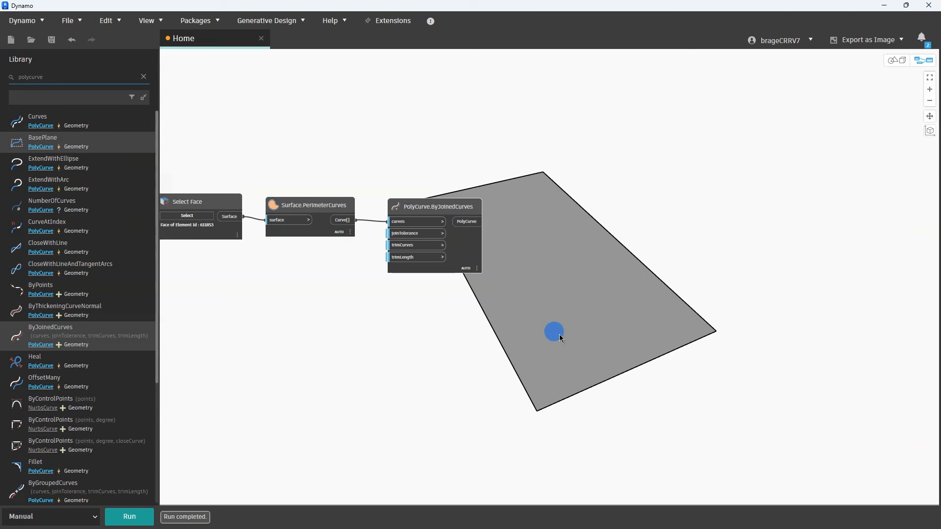
type("curl")
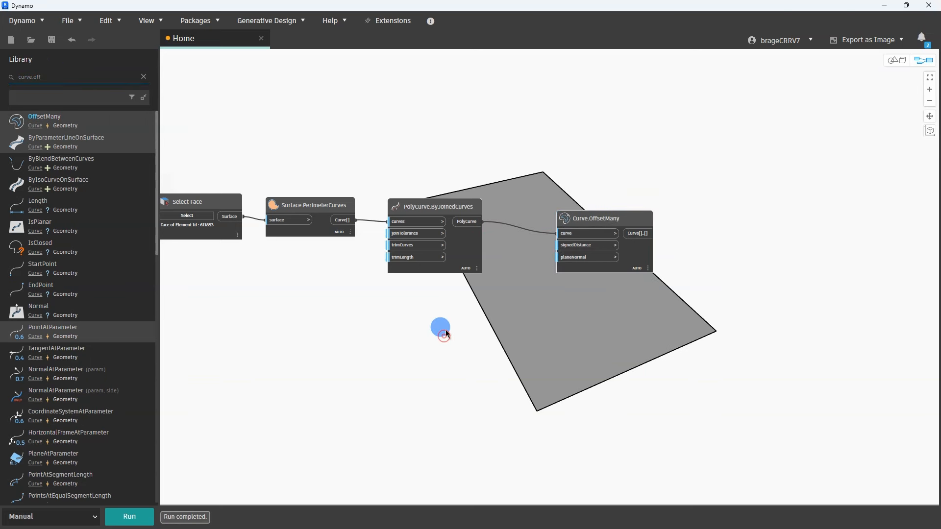
Feed a Rebar cover number (50) through an a*-1 Code Block into signedDistance
right_click(440, 328)
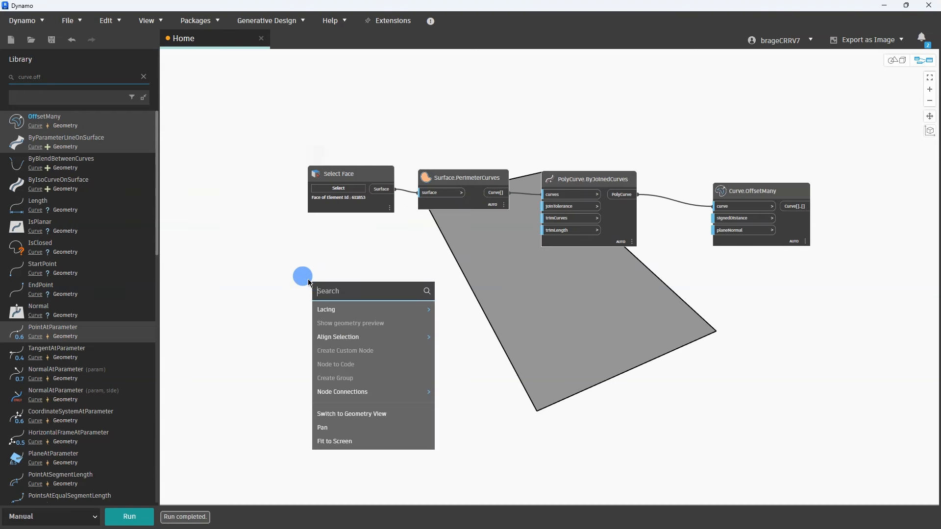
type("number")
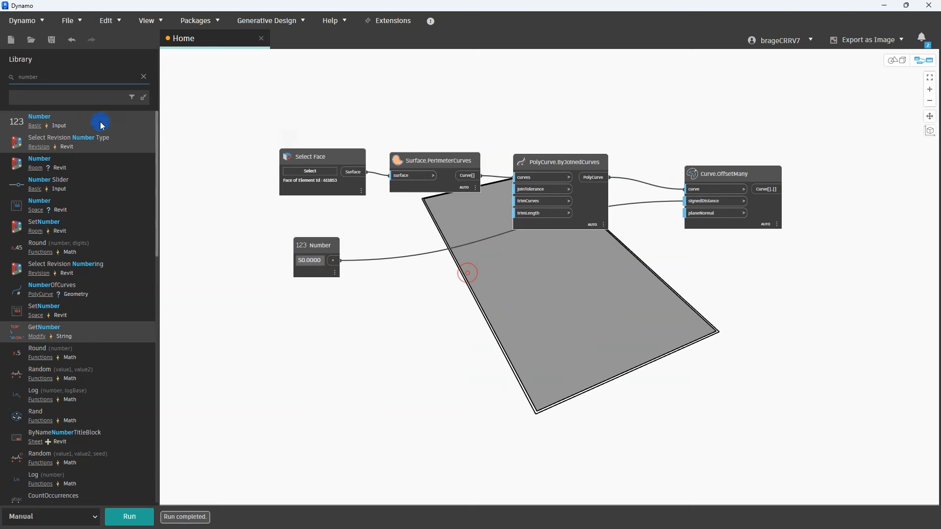
type("code")
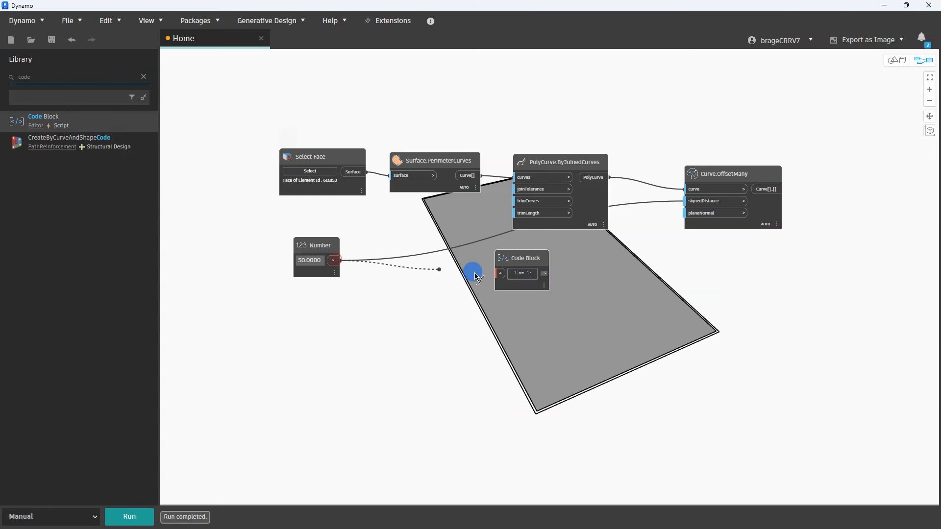
left_click_drag(522, 258, 580, 251)
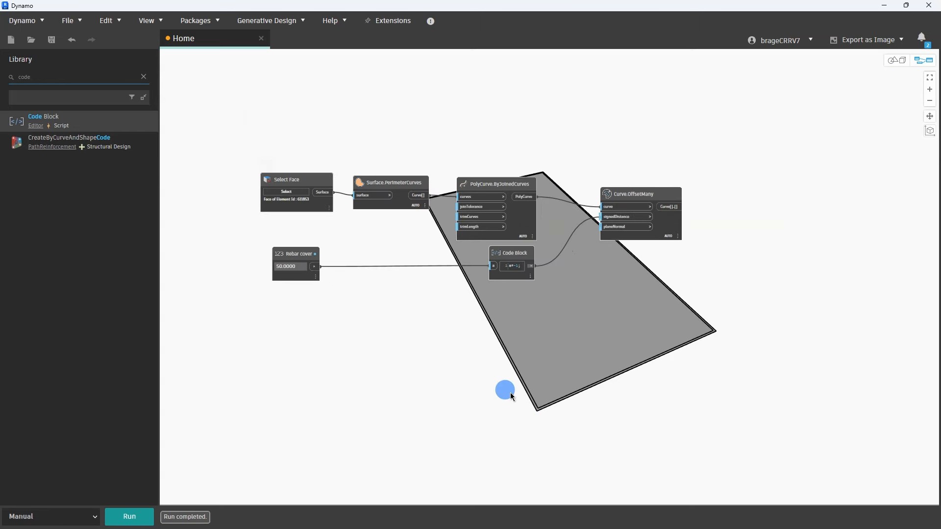
type("gd")
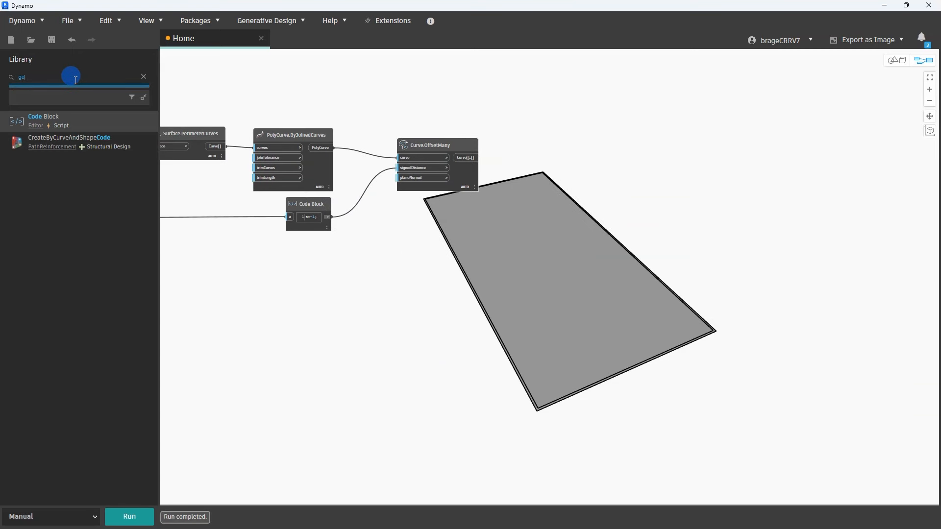
Place Geometry.Translate, a picked slab wired into Element.GetParameterValueByName, and a String node
type("geometry.tra")
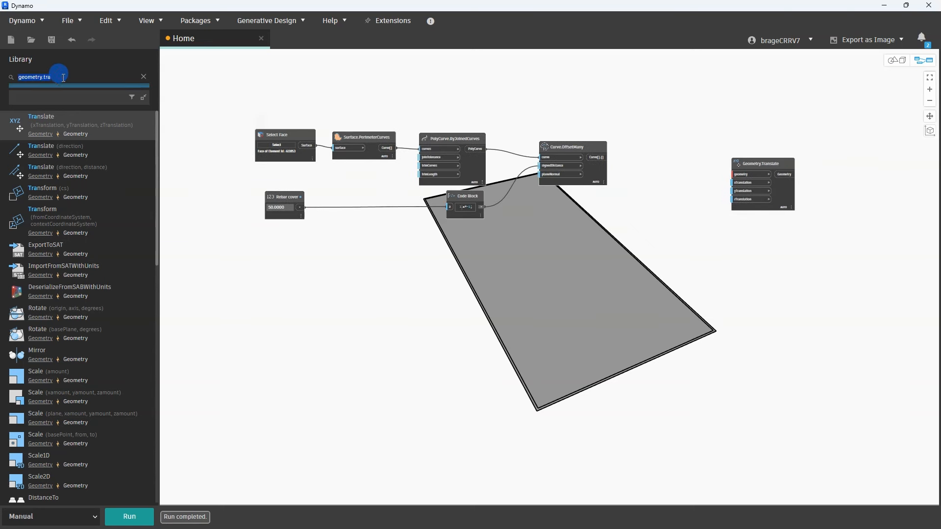
type("select modal")
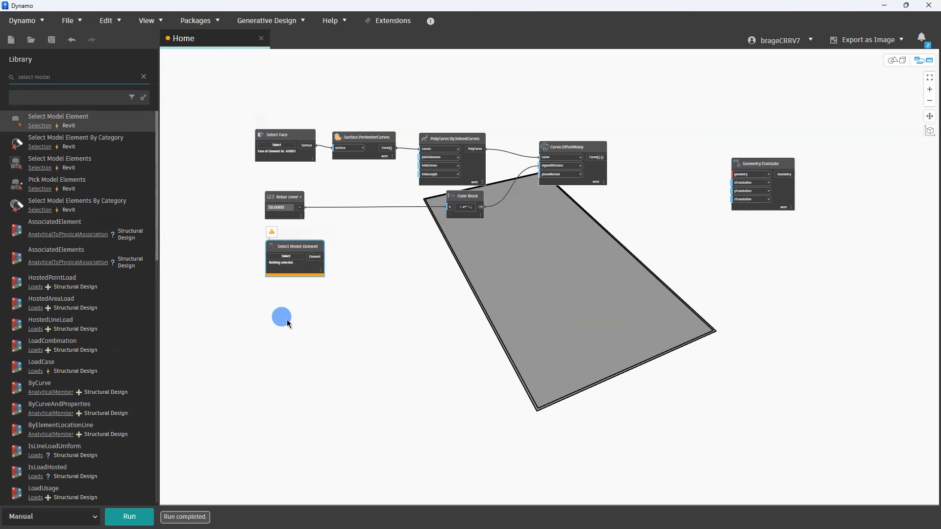
left_click(60, 77)
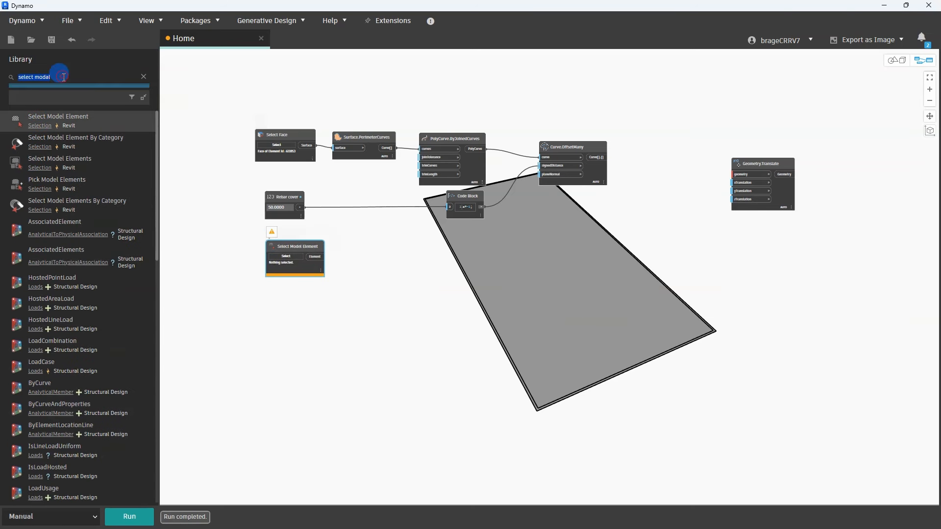
type("Element.get")
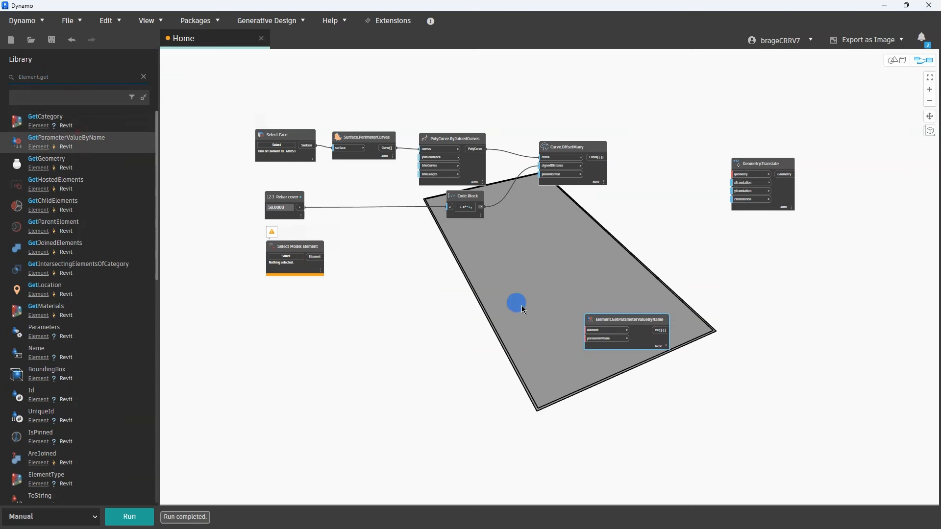
left_click_drag(626, 318, 501, 248)
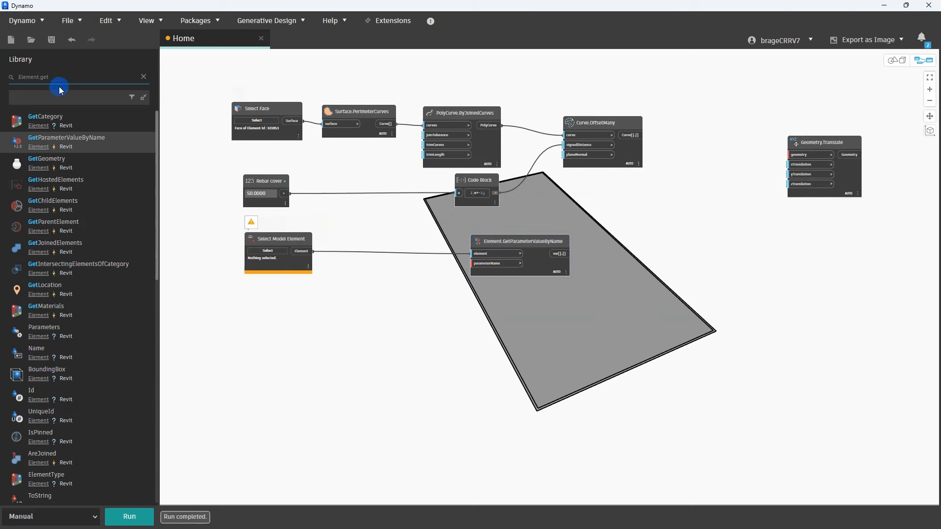
type("string")
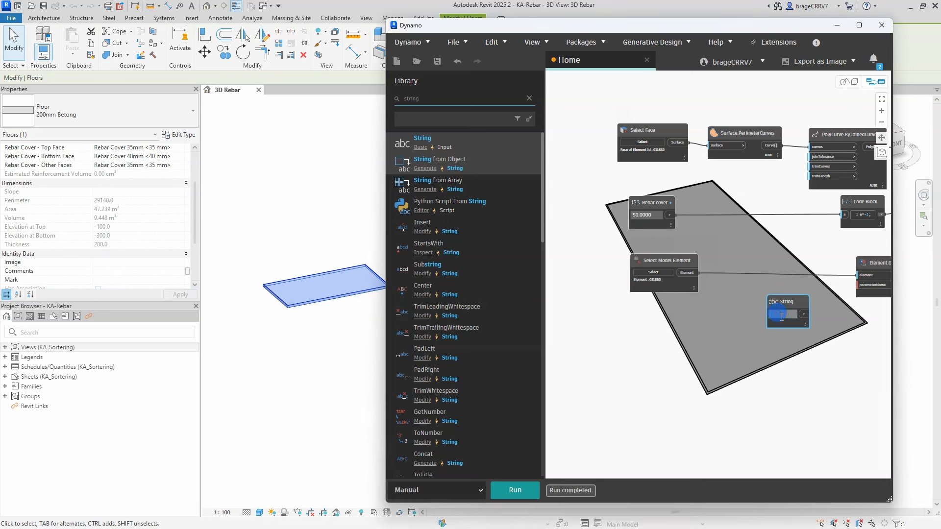
Supply 'Thickness' as the parameter name and feed its value into a new Code Block
type("Thickness")
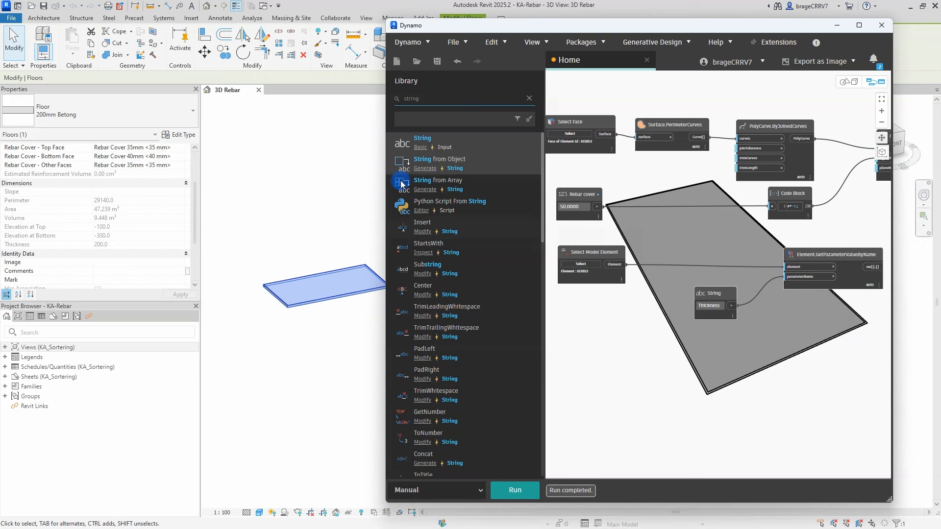
left_click(859, 25)
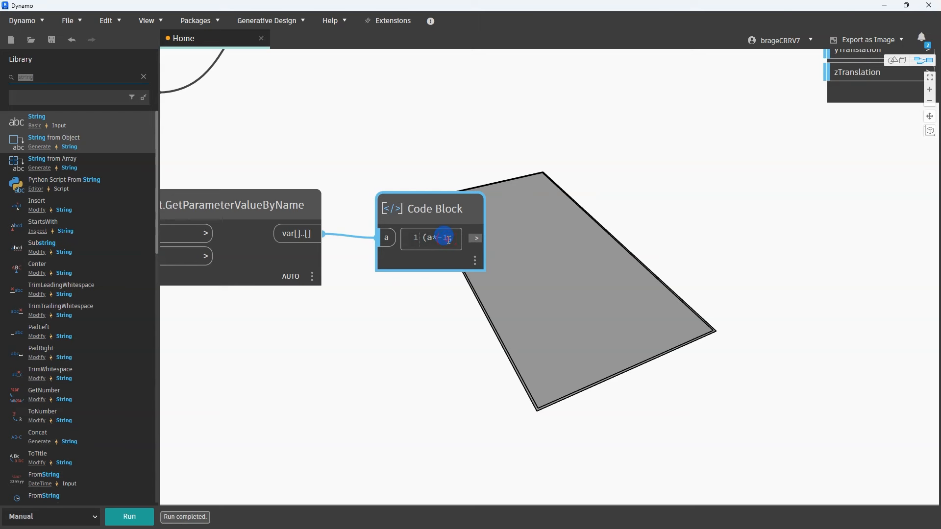
Make the Code Block (a*-1)/b with b=2 and translate the offset curves by it
type(")/b")
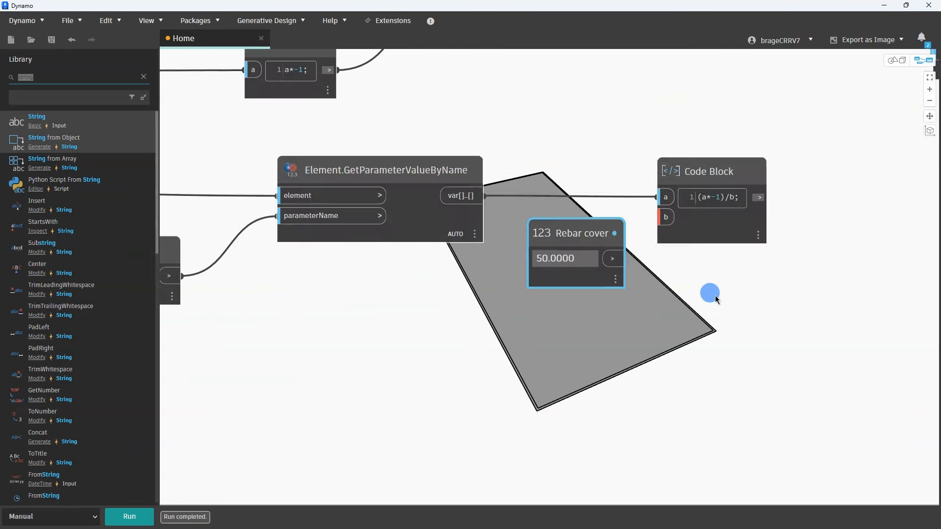
left_click_drag(710, 294, 547, 214)
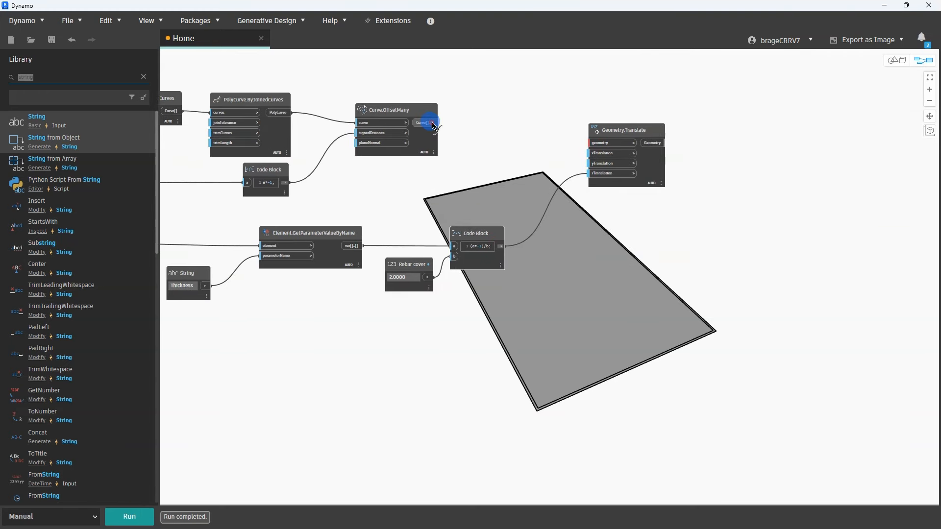
left_click_drag(432, 123, 591, 143)
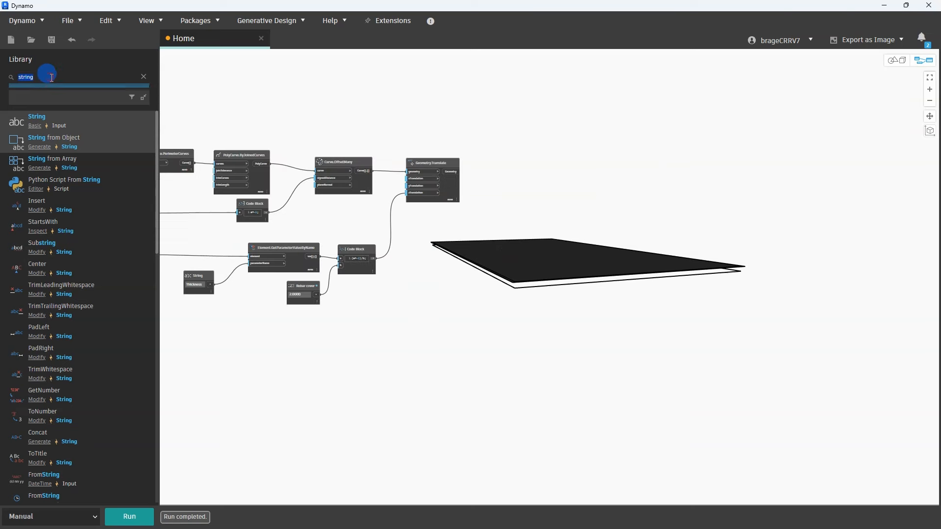
Add Surface.ByPatch and Surface.PerimeterCurves, and hide the upstream nodes' previews
type("surface.by")
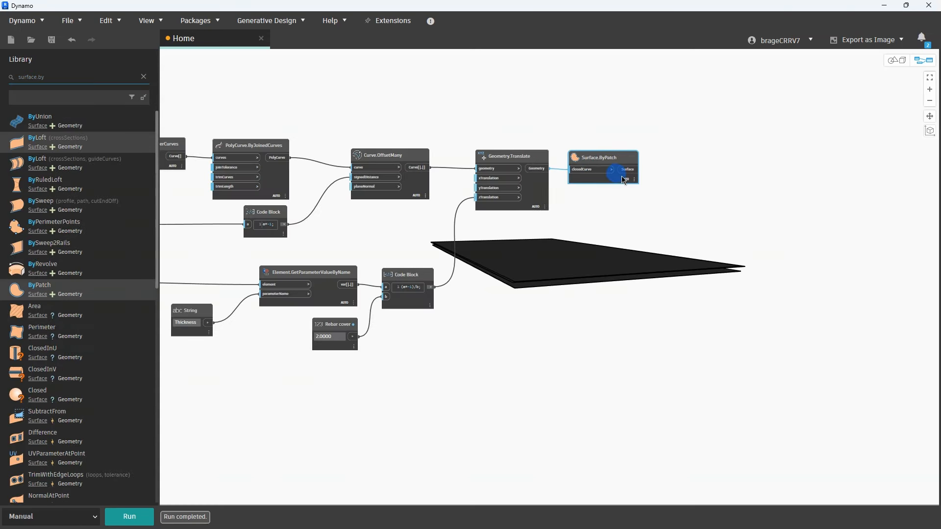
left_click_drag(623, 179, 510, 336)
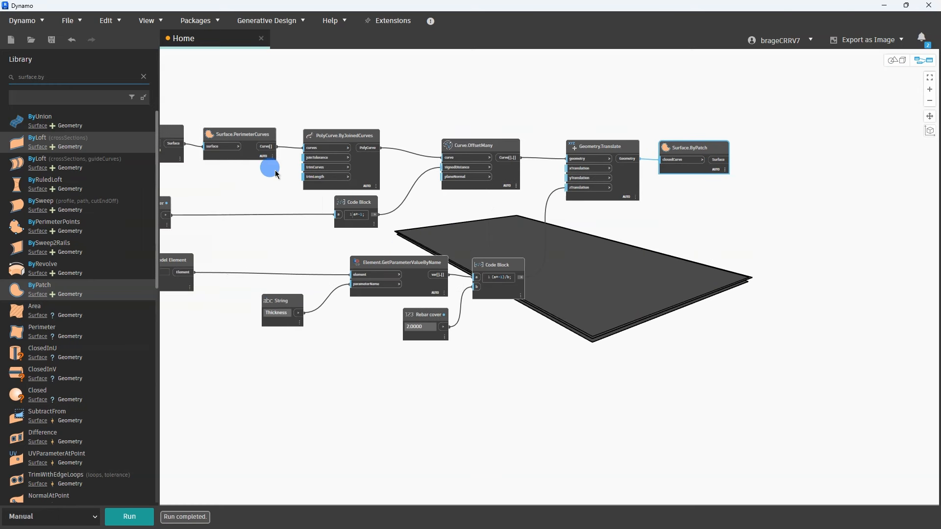
right_click(240, 134)
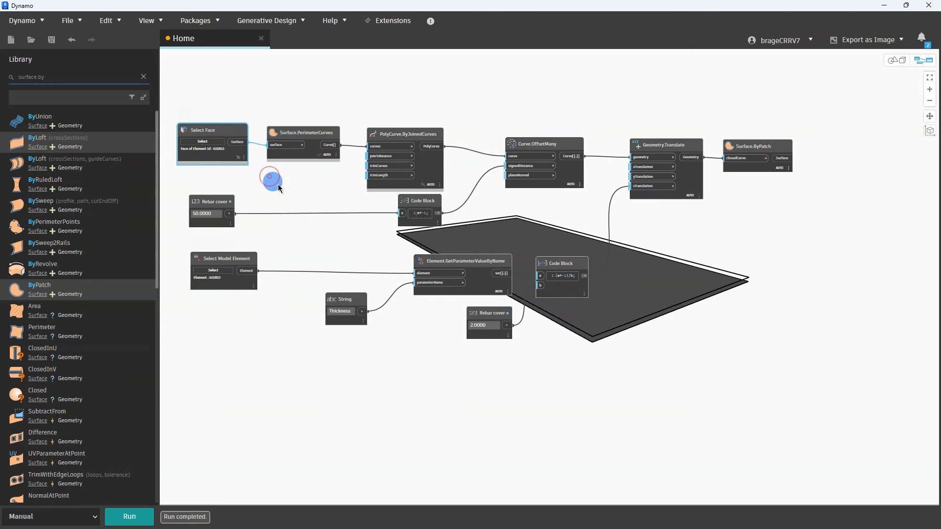
right_click(543, 144)
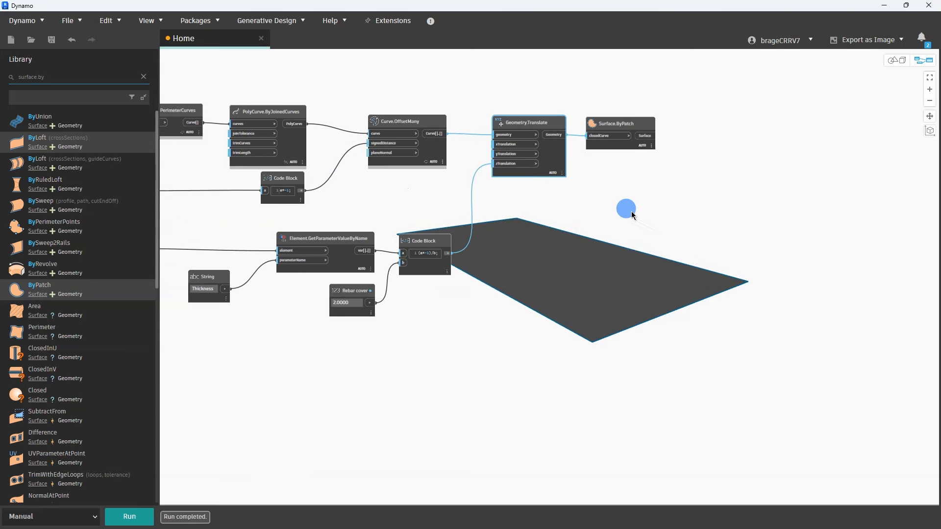
right_click(528, 122)
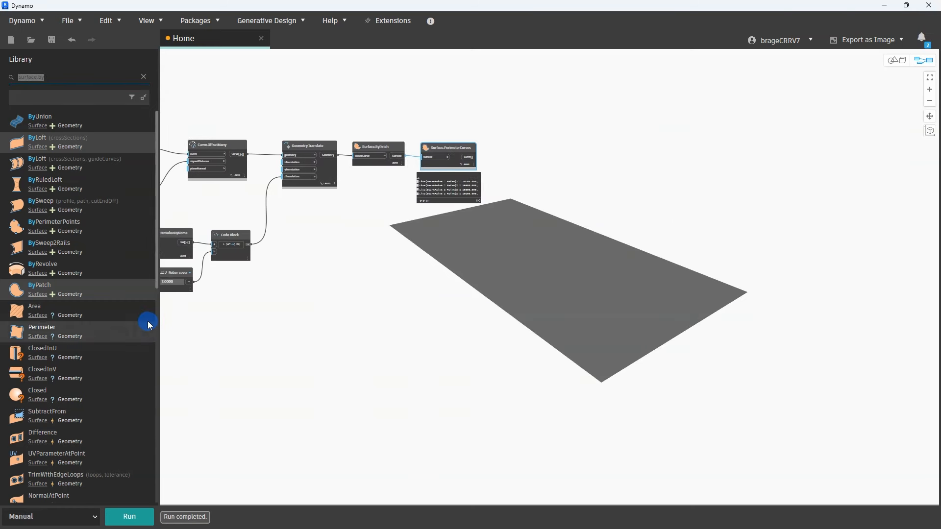
left_click(143, 76)
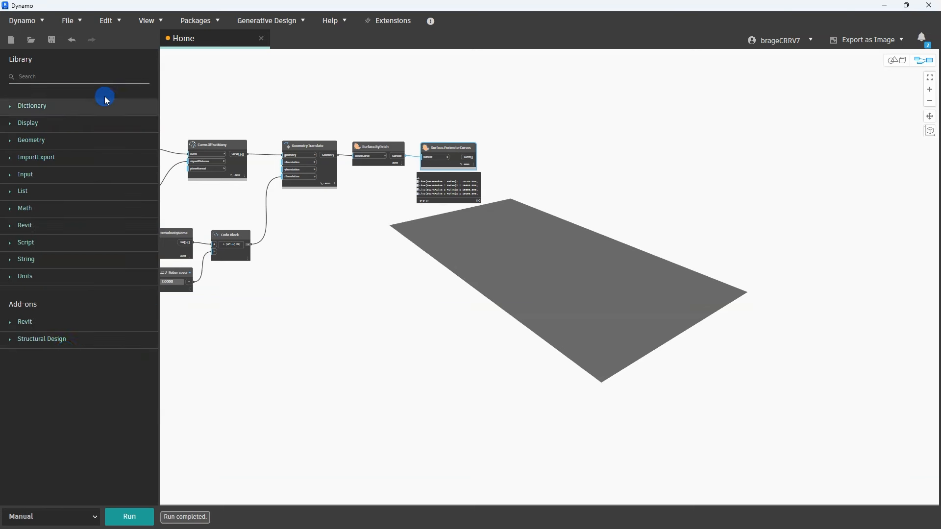
Add Create.FromCurve with hook settings, plus Surface.NormalAtParameter taking the slab surface
left_click(25, 391)
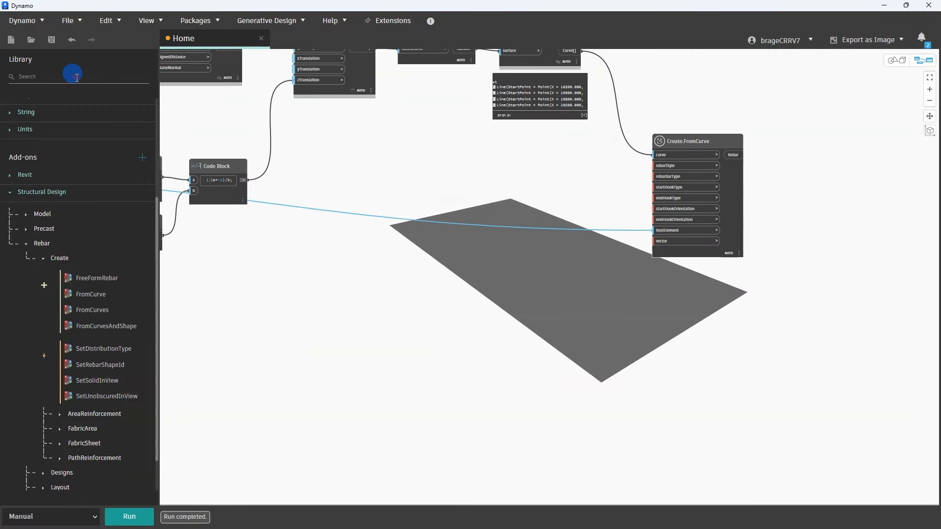
type("rebar")
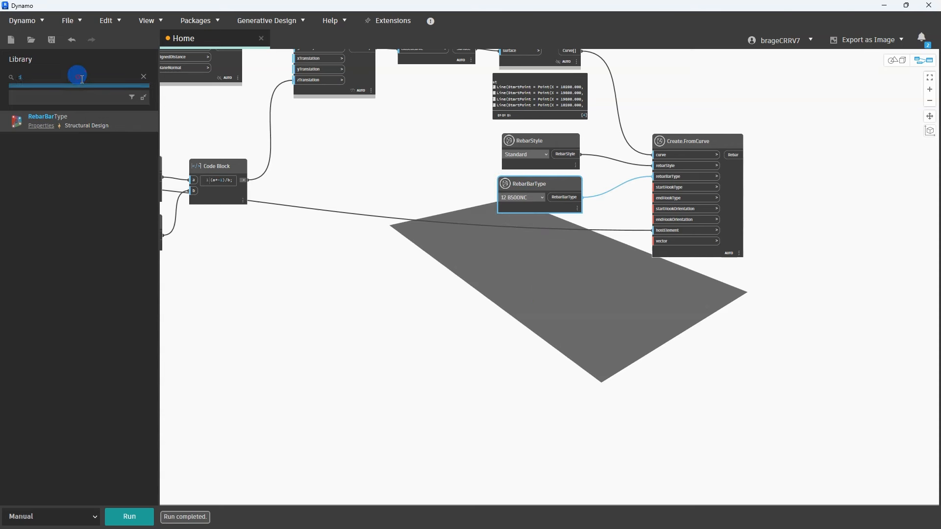
type("start hook")
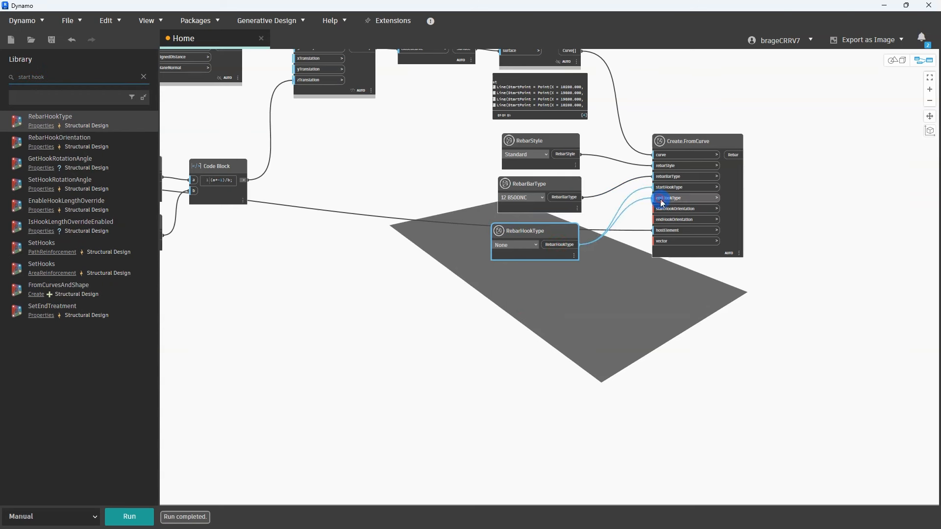
type("hook")
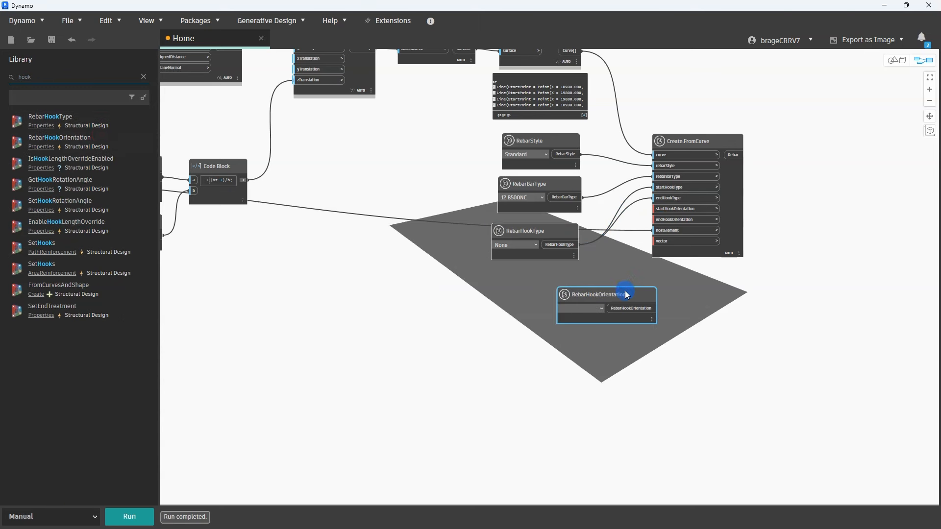
left_click_drag(625, 291, 536, 282)
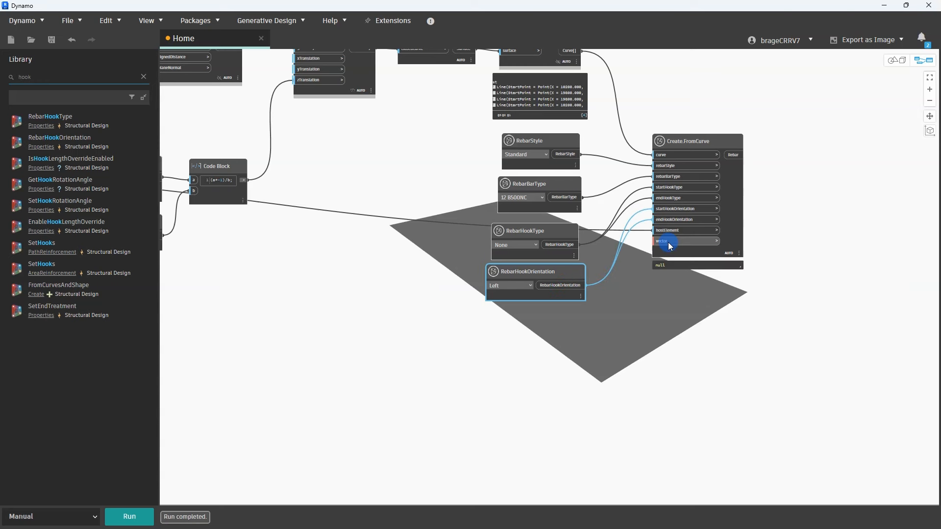
type("surface.normal")
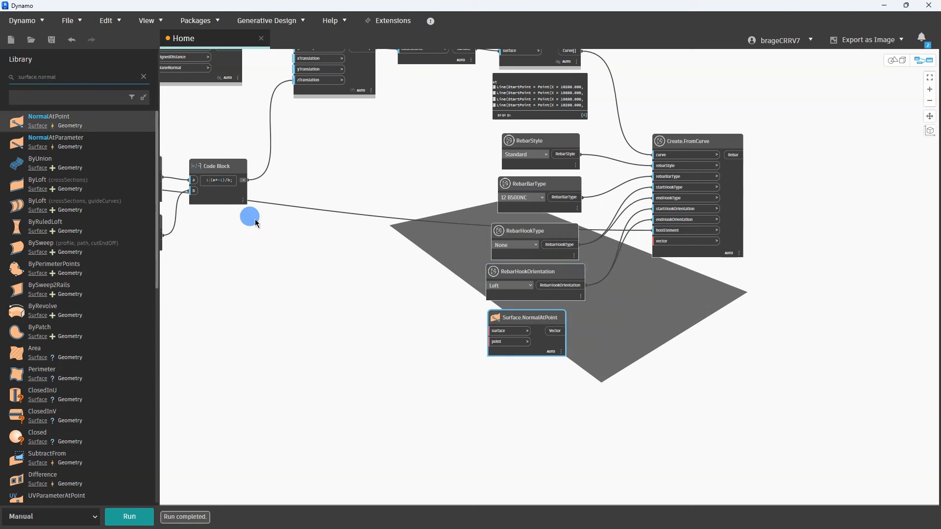
right_click(527, 318)
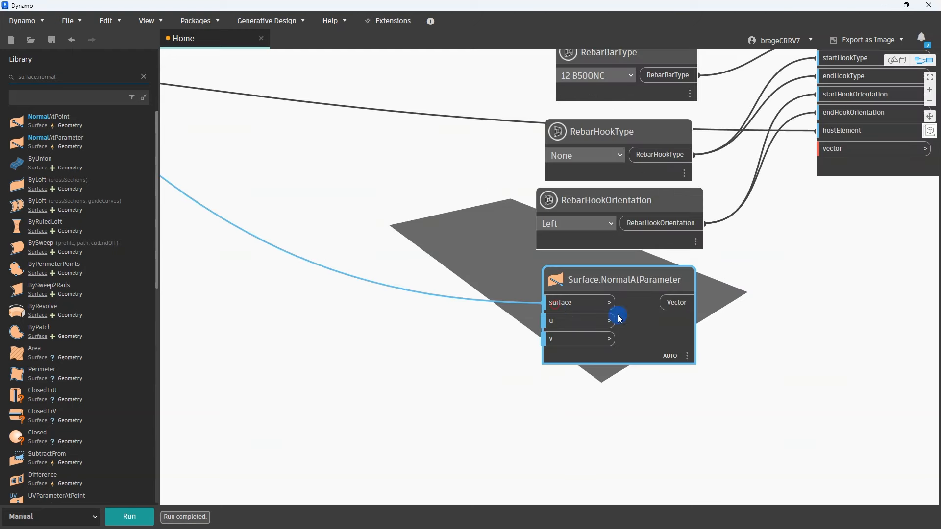
Select one of the 12 B500NC edge bars to review its properties
scroll("down", 3)
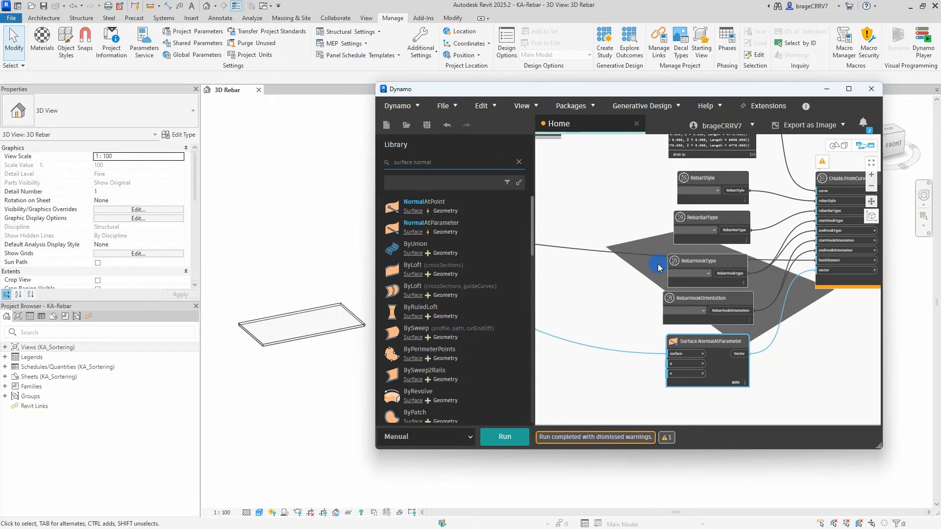
left_click(706, 273)
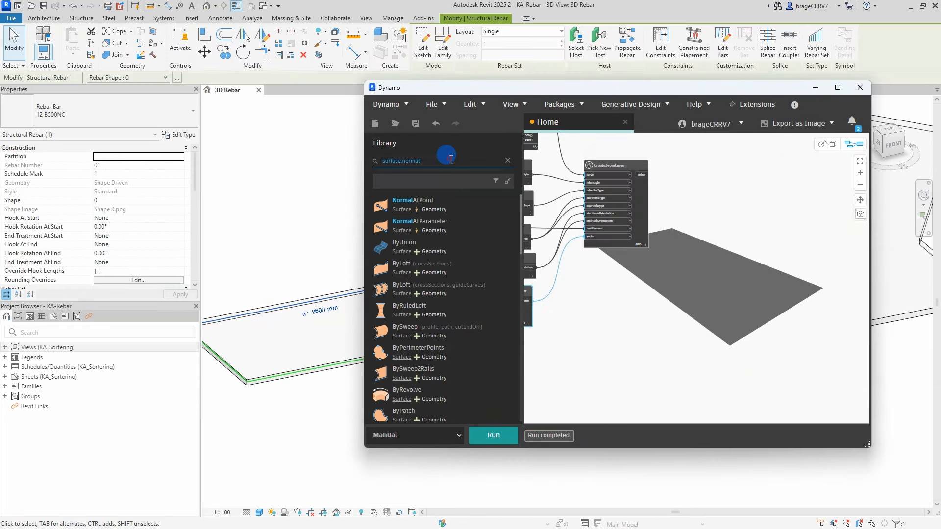
Add Element.SetParameterByName with String nodes and select the Rebar cover number input
type("element.set")
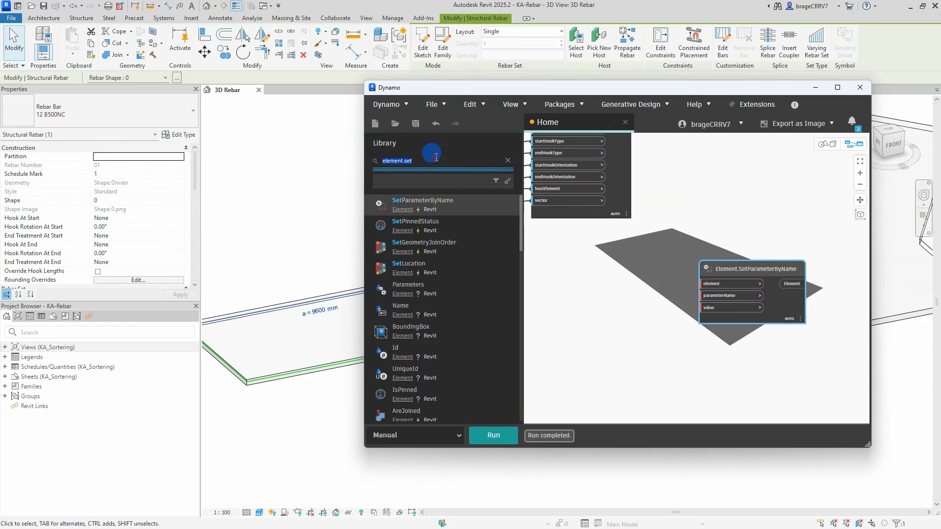
type("string")
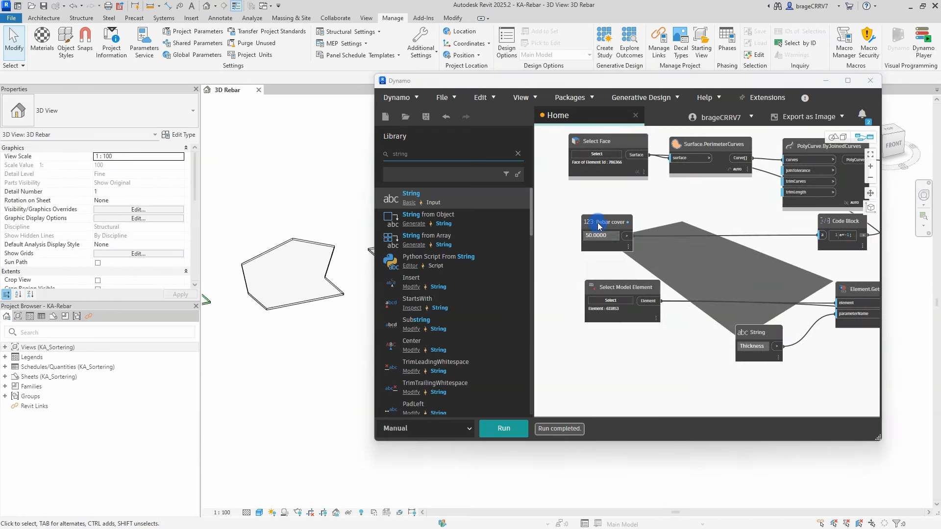
left_click(258, 274)
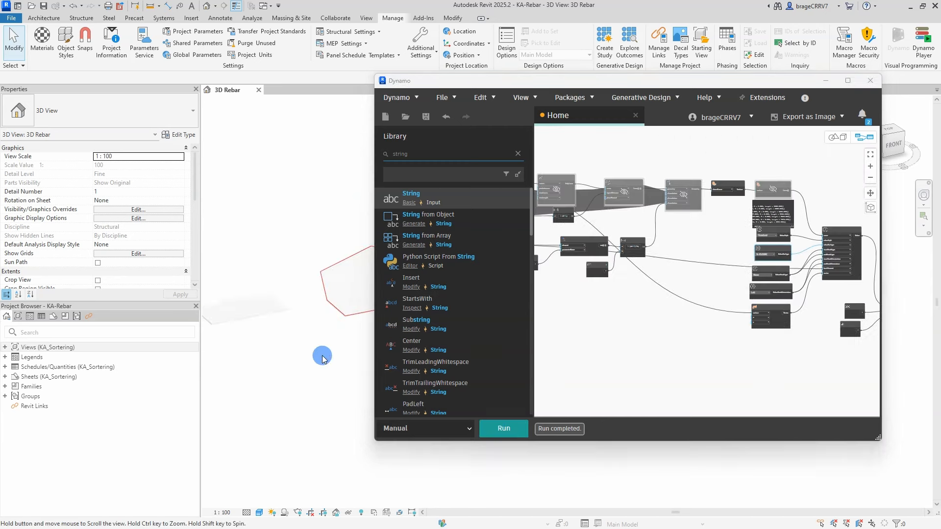
mouse_move(248, 234)
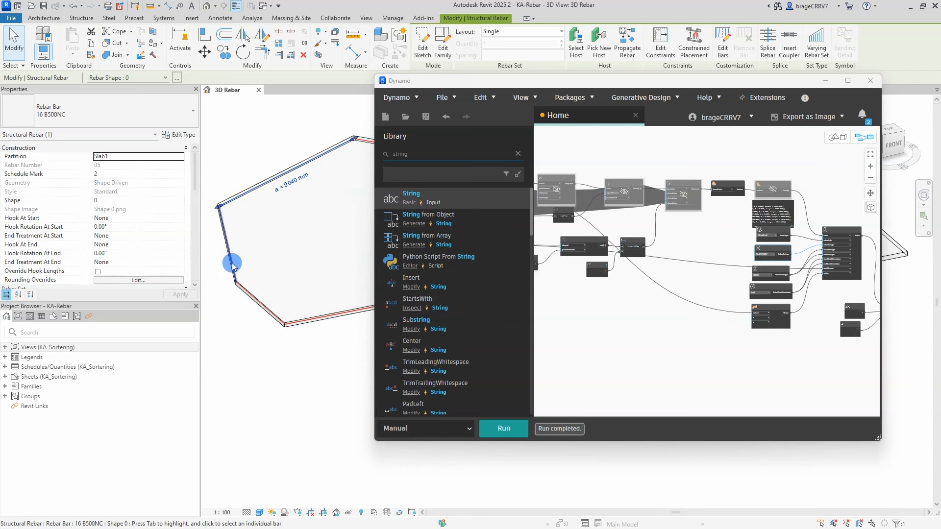
Check a polygon-slab bar's Partition, pick the holed slab's face, and search List nodes
left_click(290, 243)
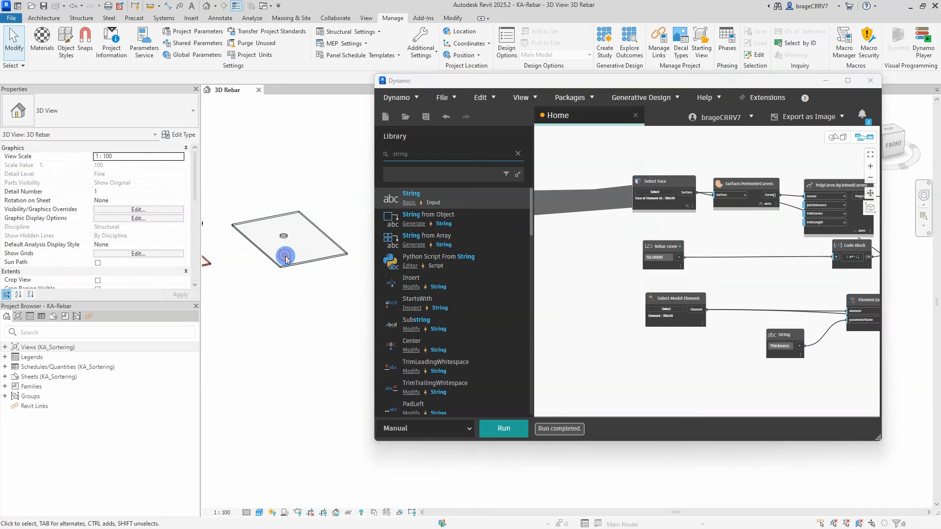
left_click(503, 428)
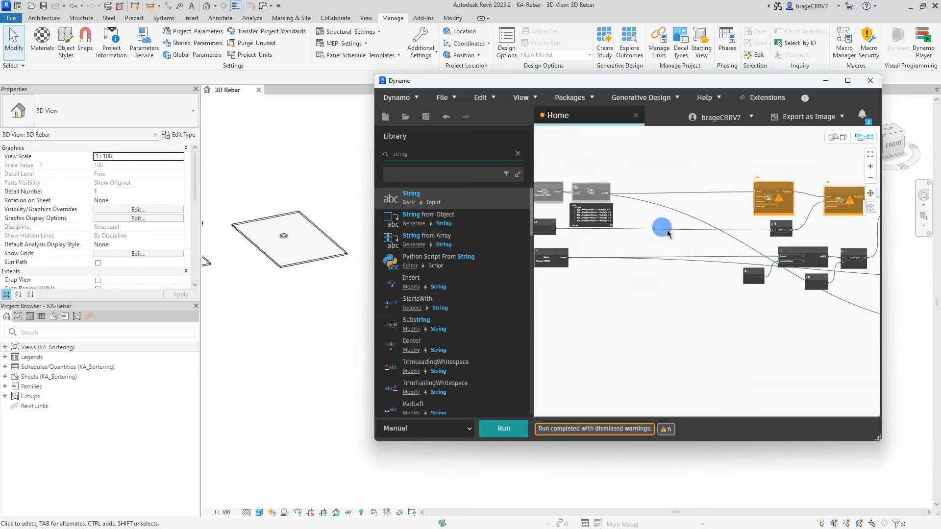
type("list")
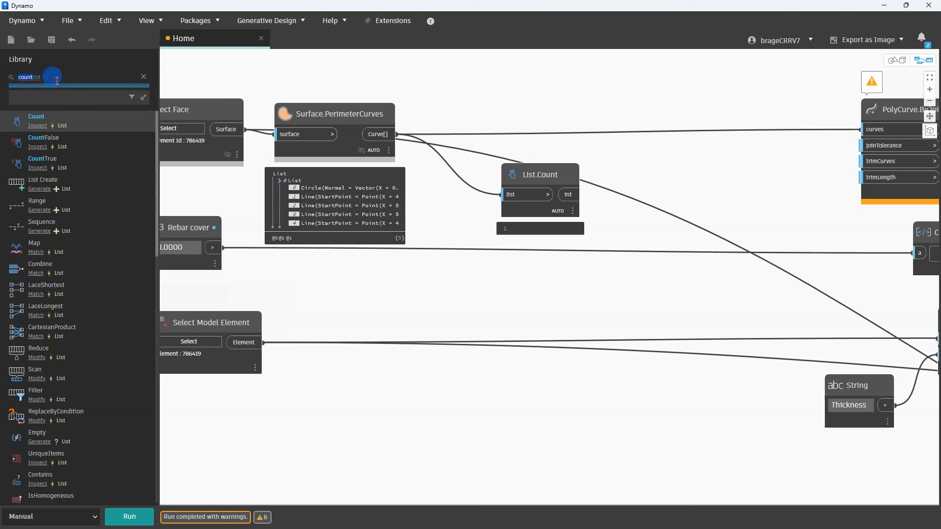
Add List.Flatten and wire the flattened perimeter curves into List.Reverse
type("flatten")
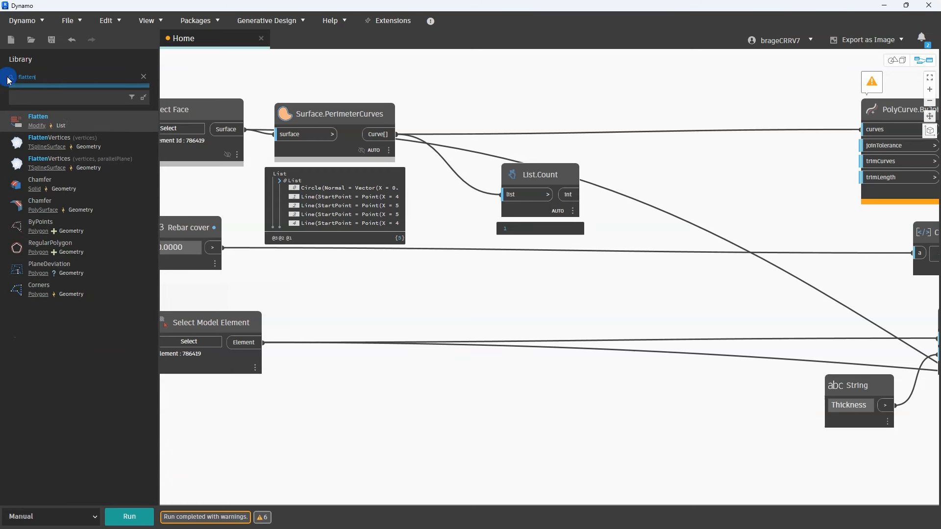
double_click(38, 117)
type("list.rev")
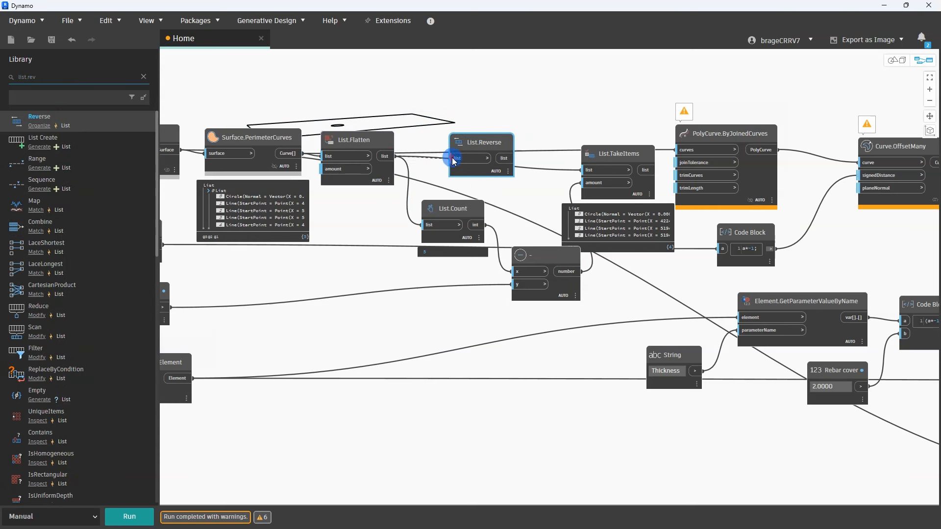
left_click(128, 517)
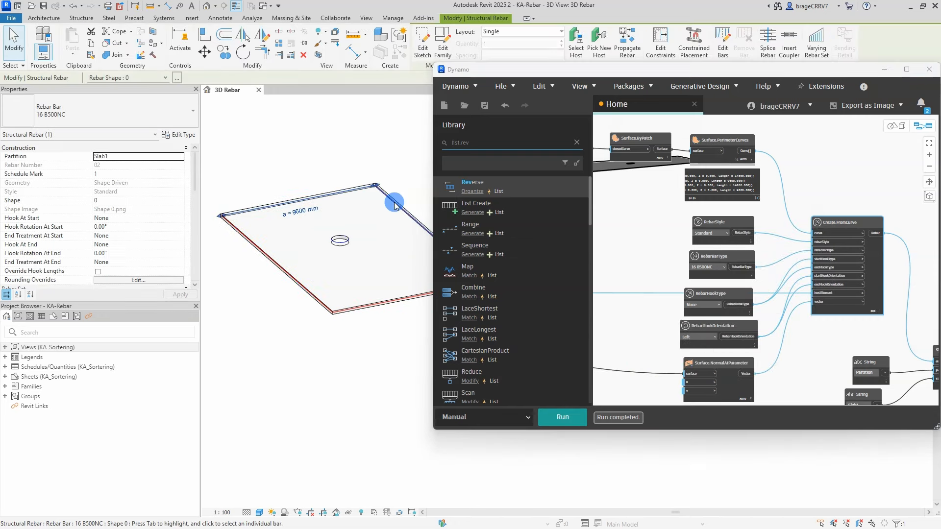
Select the 16 B500NC edge bar around the holed slab to read its properties
left_click(321, 326)
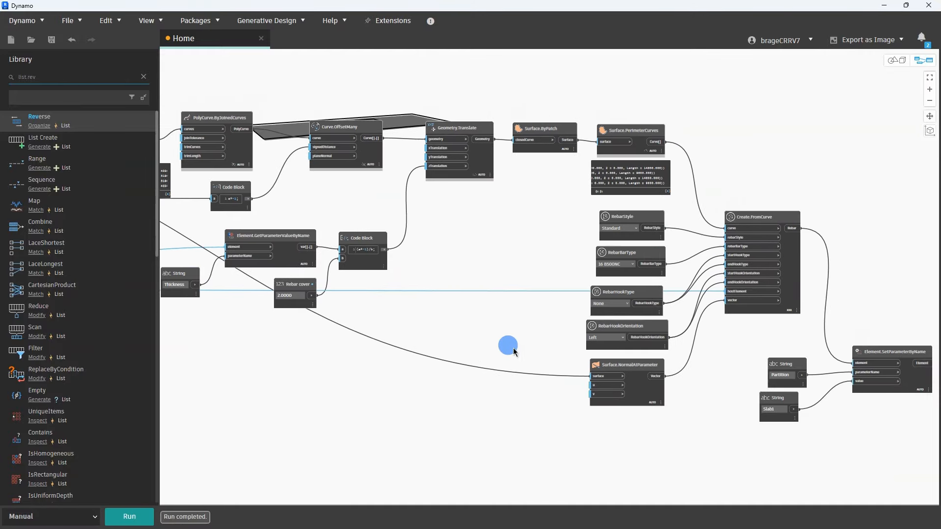
Rename the Slab1 String node to 'Partition'
right_click(626, 252)
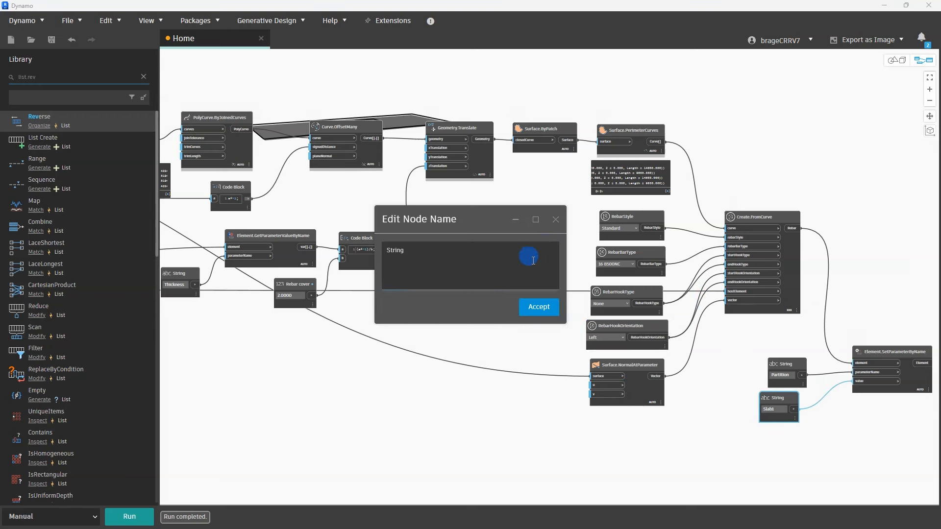
type("Partition")
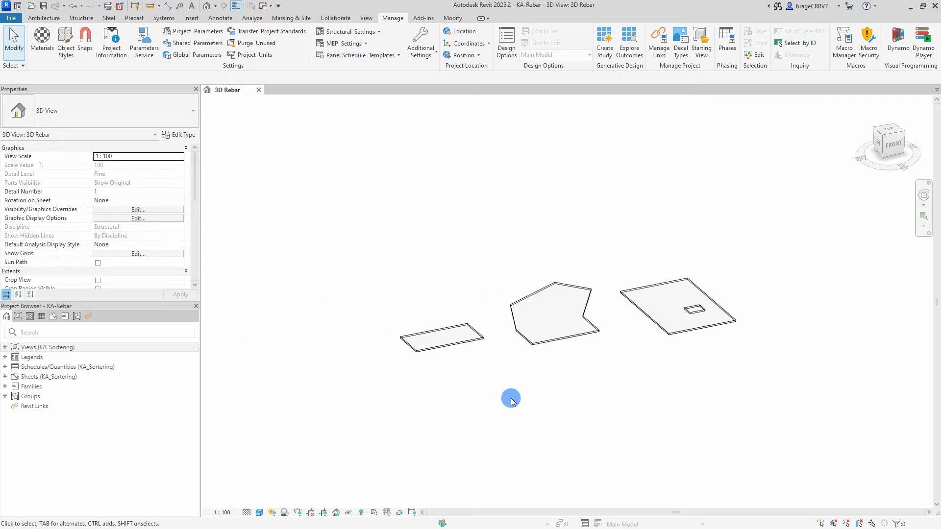
Run Edge-reinforcement on slab from the Desktop with 12 B500NC bars on the rectangular slab
left_click(923, 42)
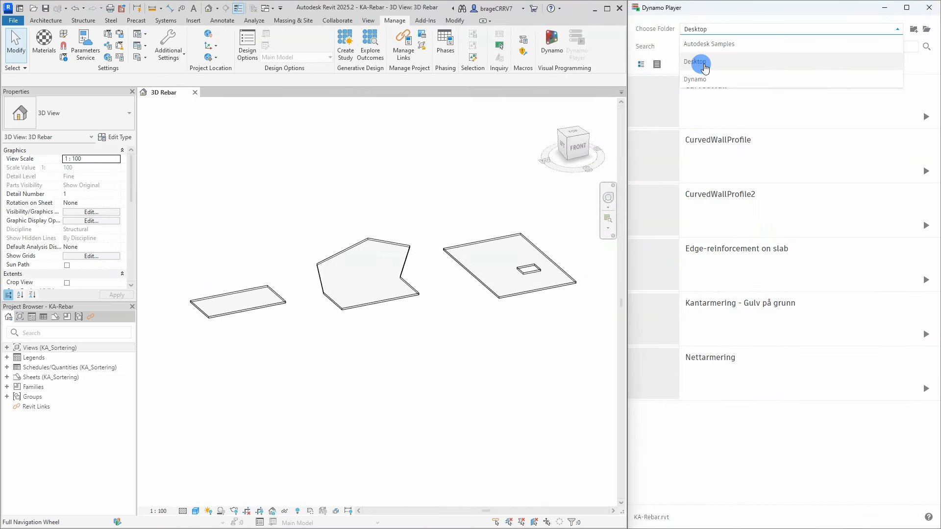
left_click(695, 61)
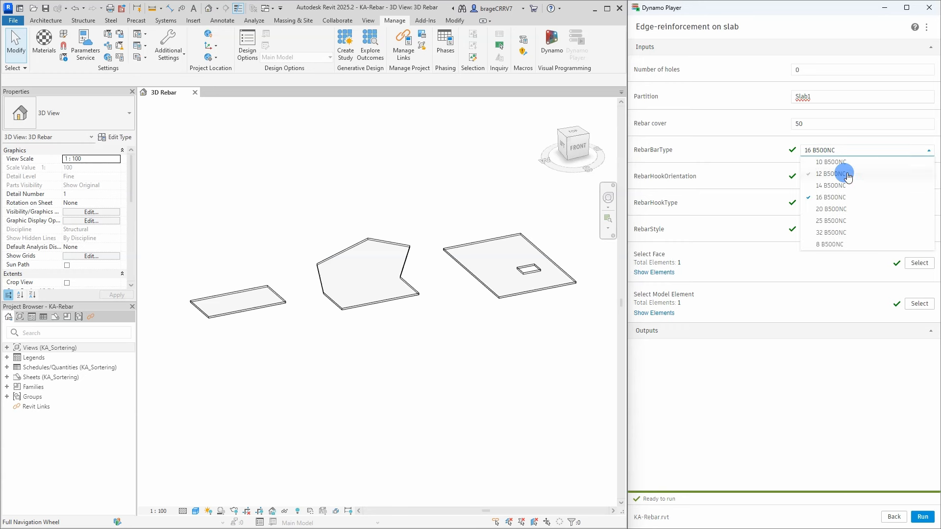
left_click(830, 173)
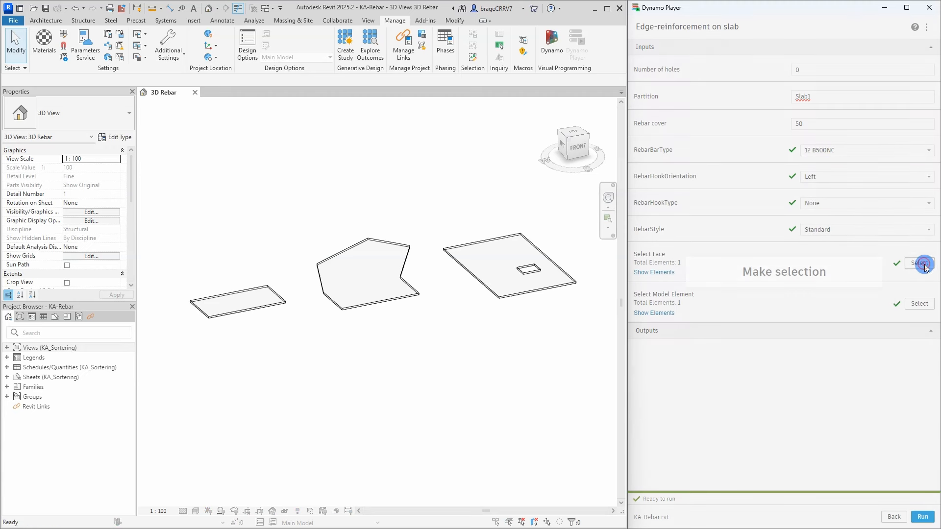
left_click(919, 303)
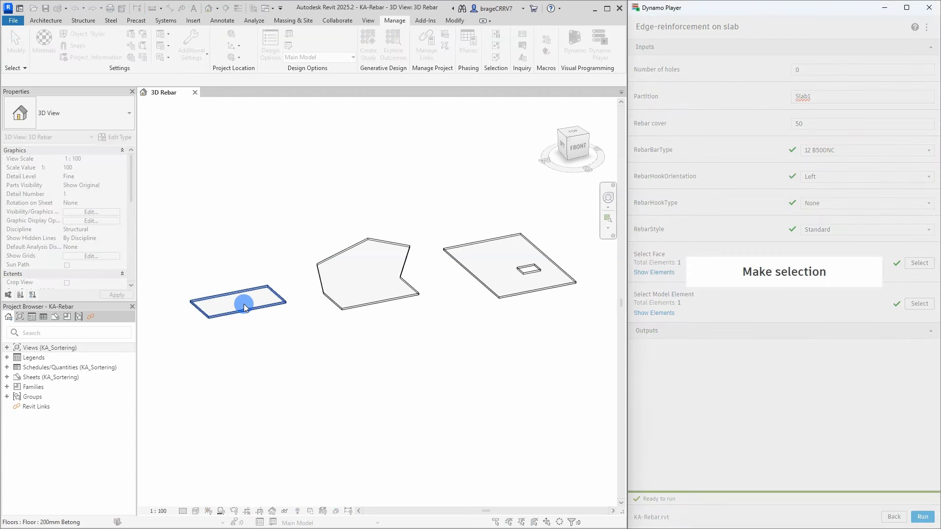
left_click(243, 302)
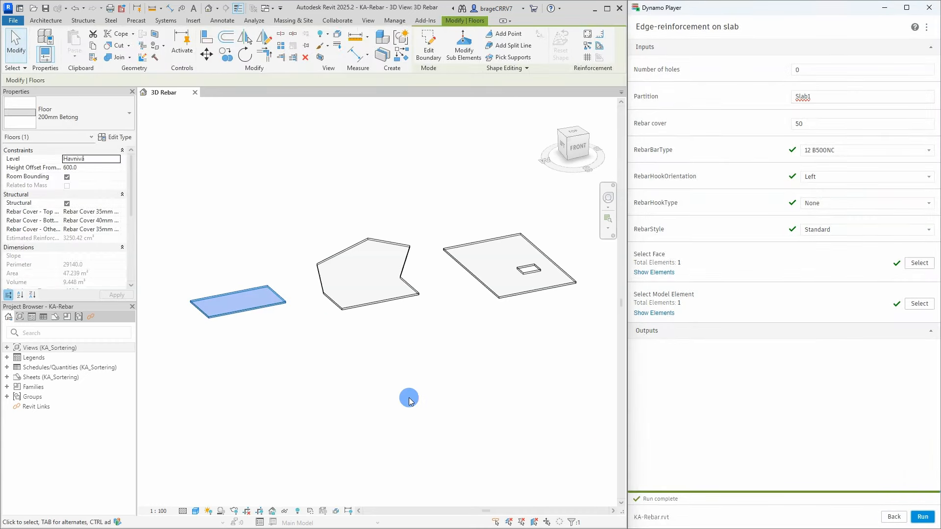
left_click(306, 280)
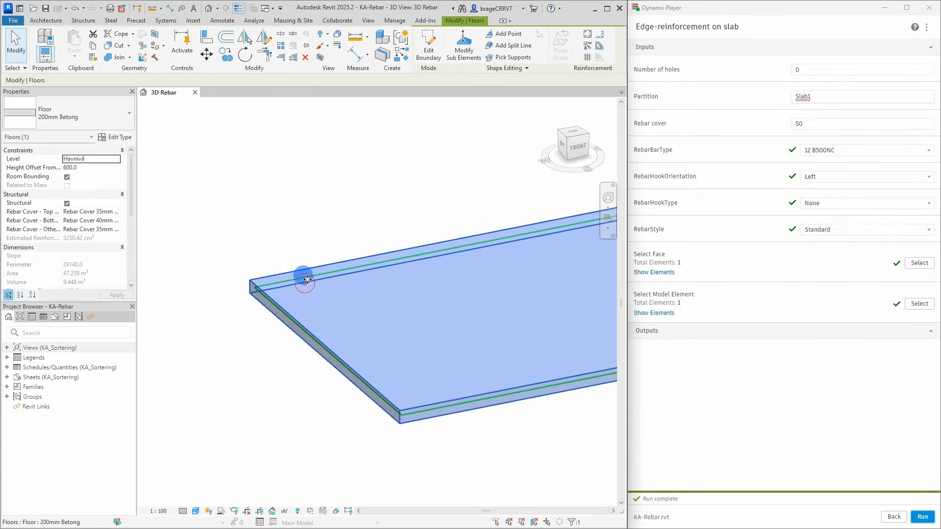